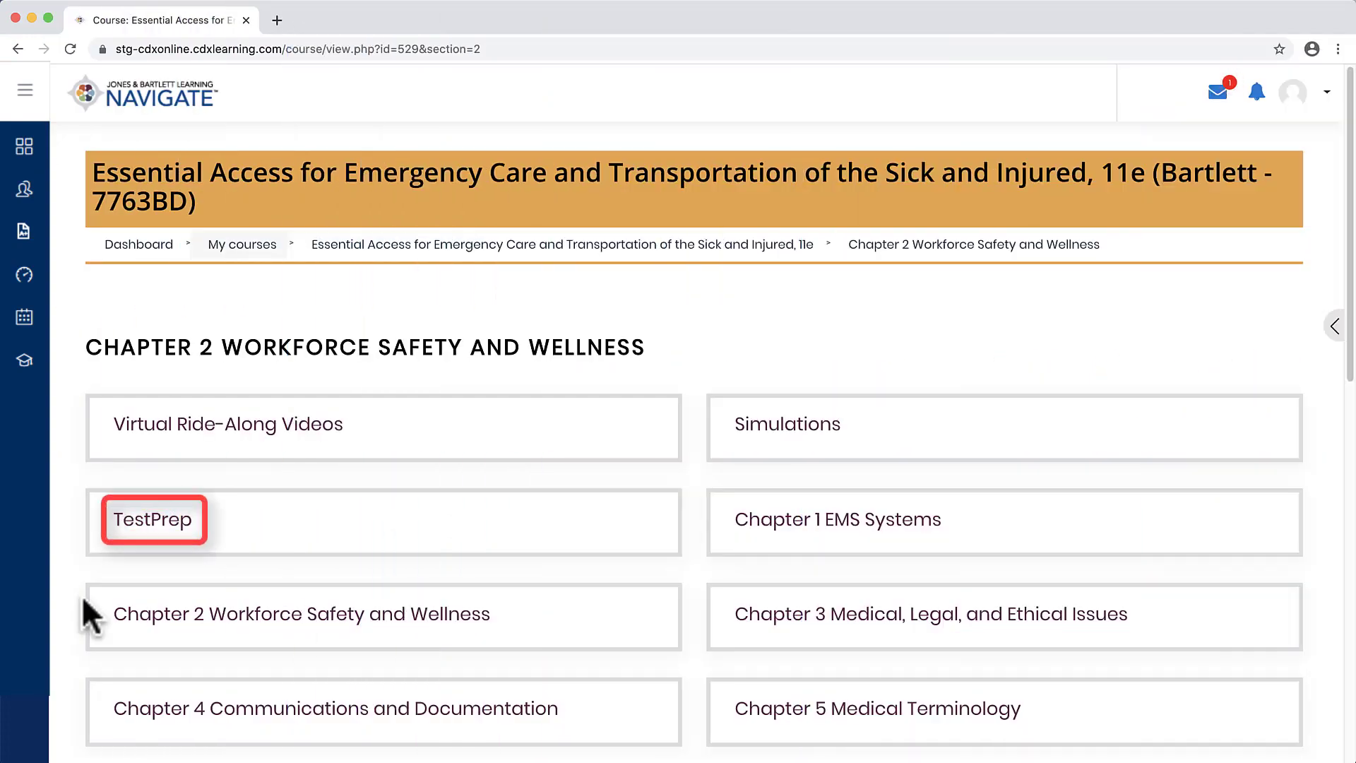
mouse_move(153, 519)
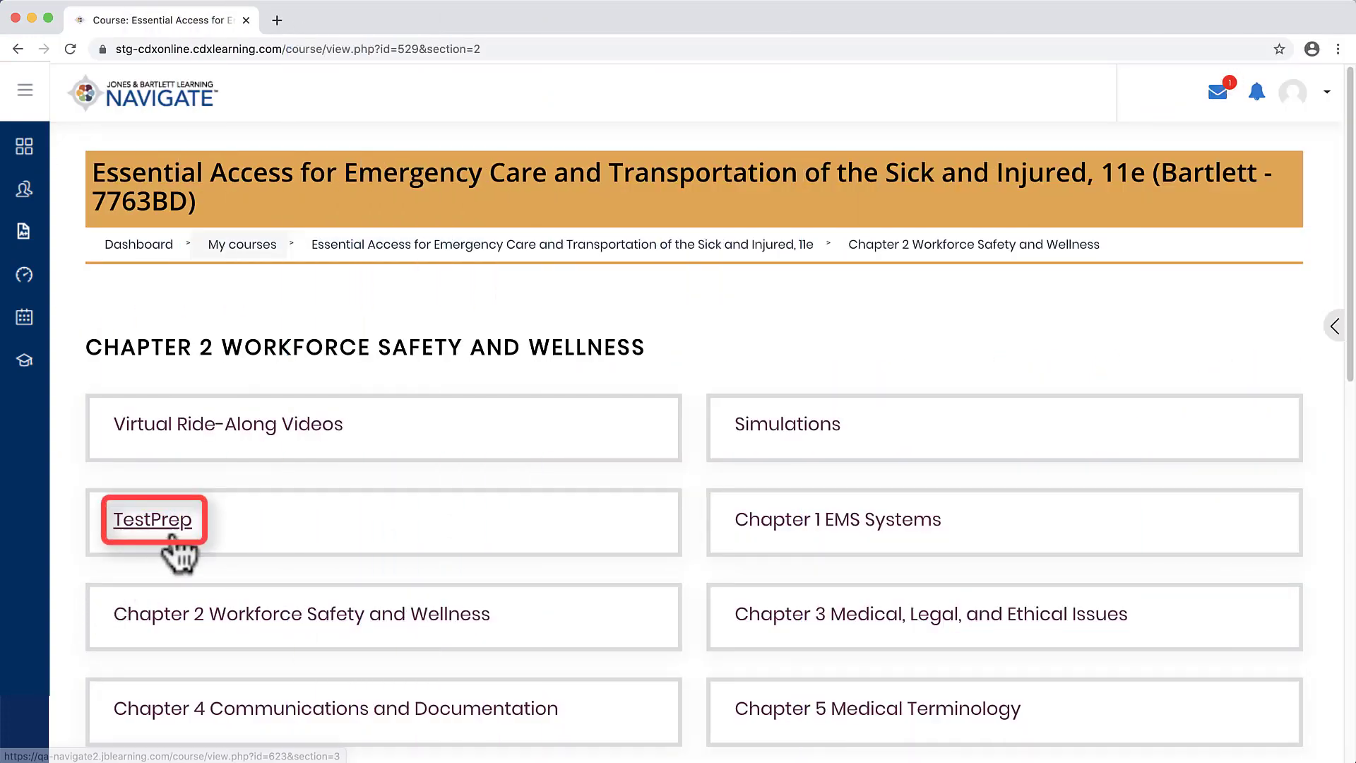
Step: Launch the Chapter 2 Workforce Safety and Wellness TestPrep activity in a new tab
left_click(153, 519)
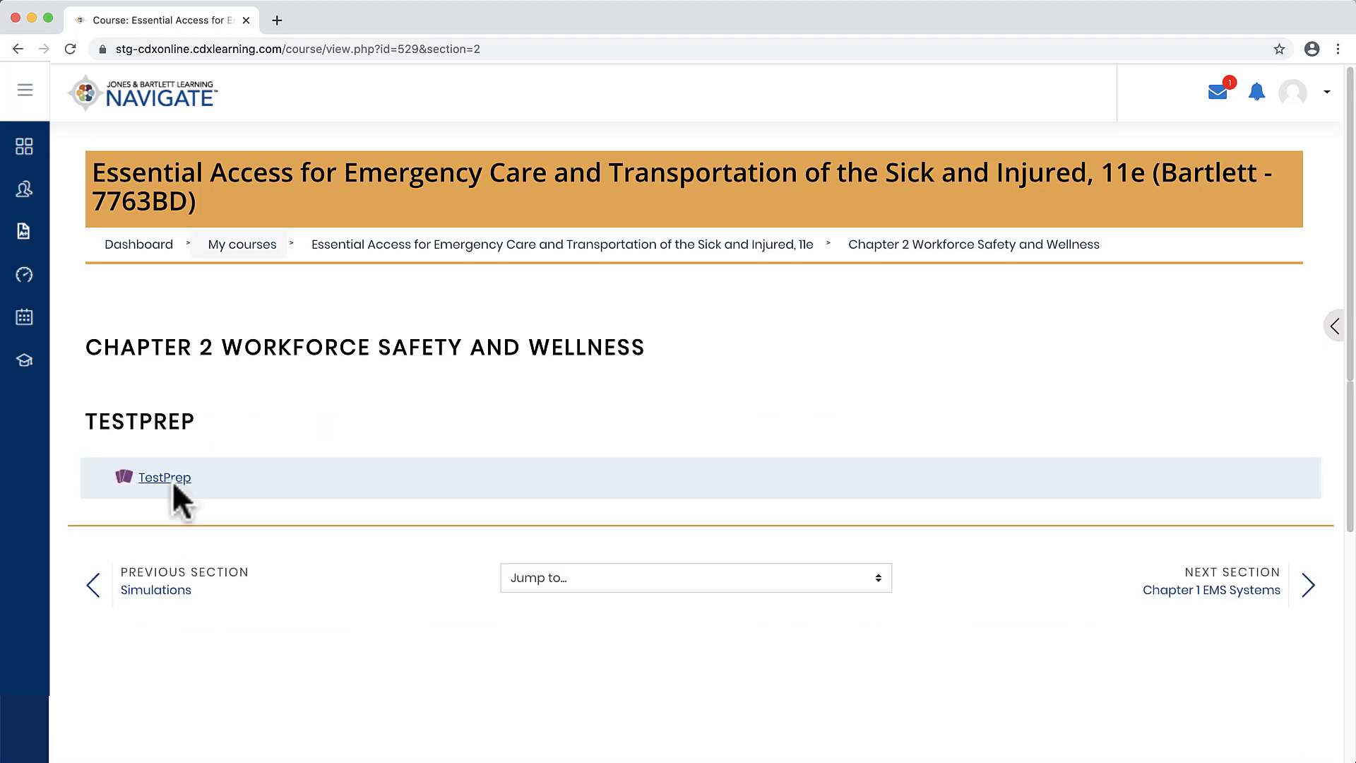
left_click(165, 476)
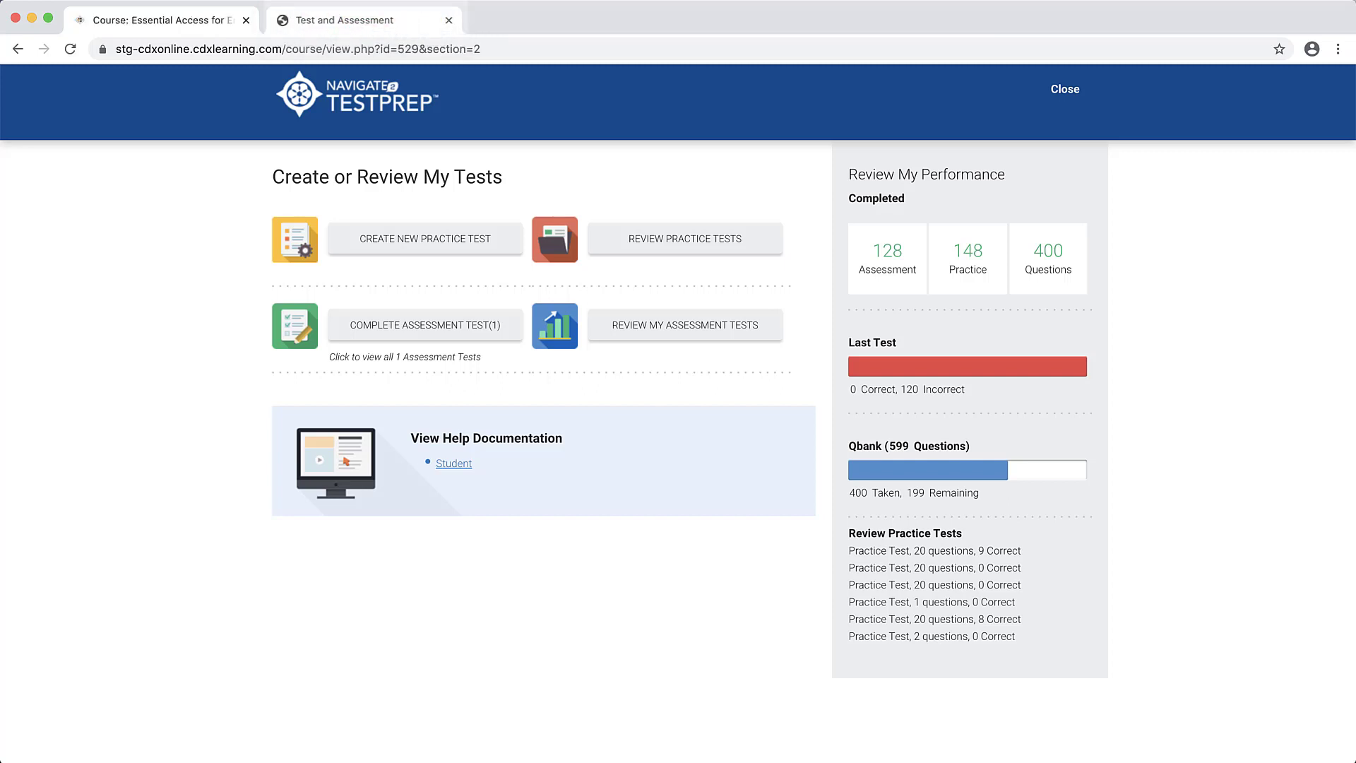
Step: Review the Create or Review My Tests page and its performance summary
left_click(424, 238)
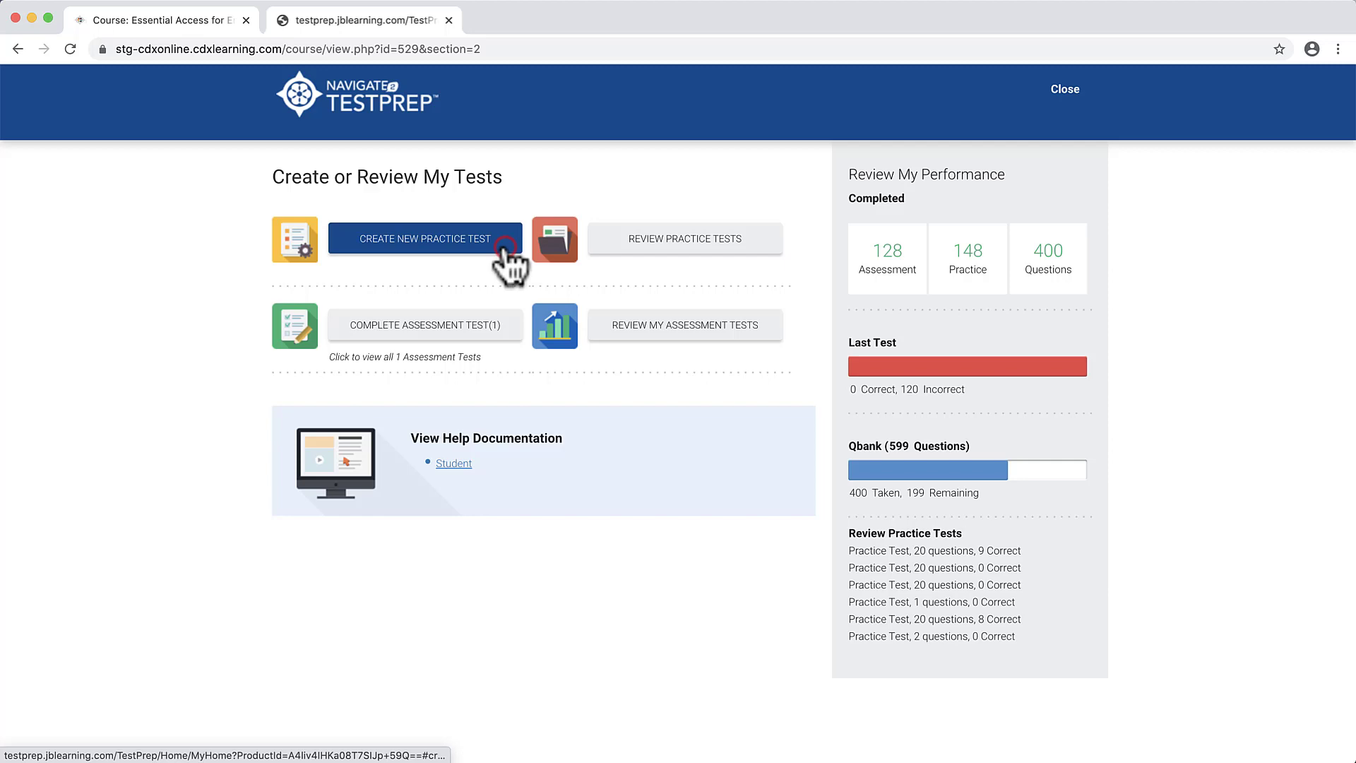
Step: Start a new practice test set to Tutorial Mode with the timer on
left_click(423, 239)
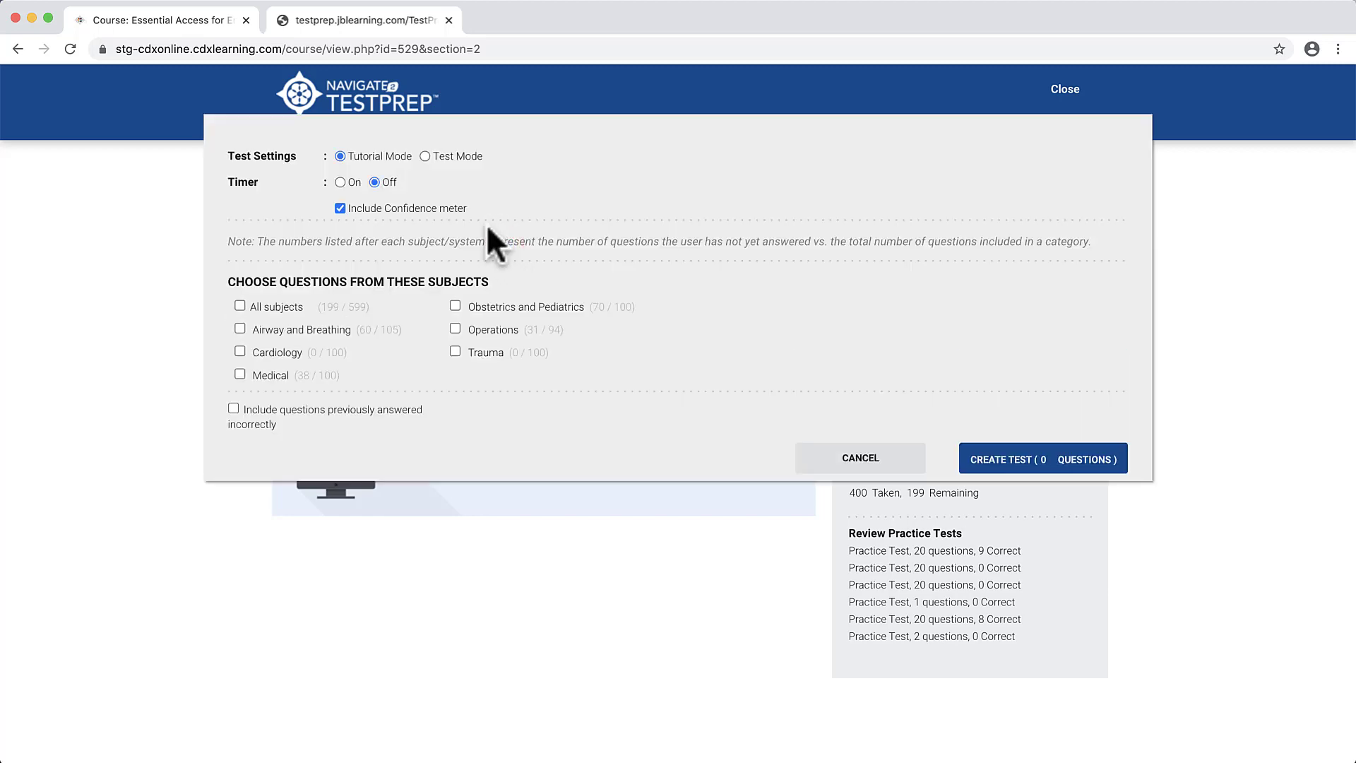
mouse_move(430, 171)
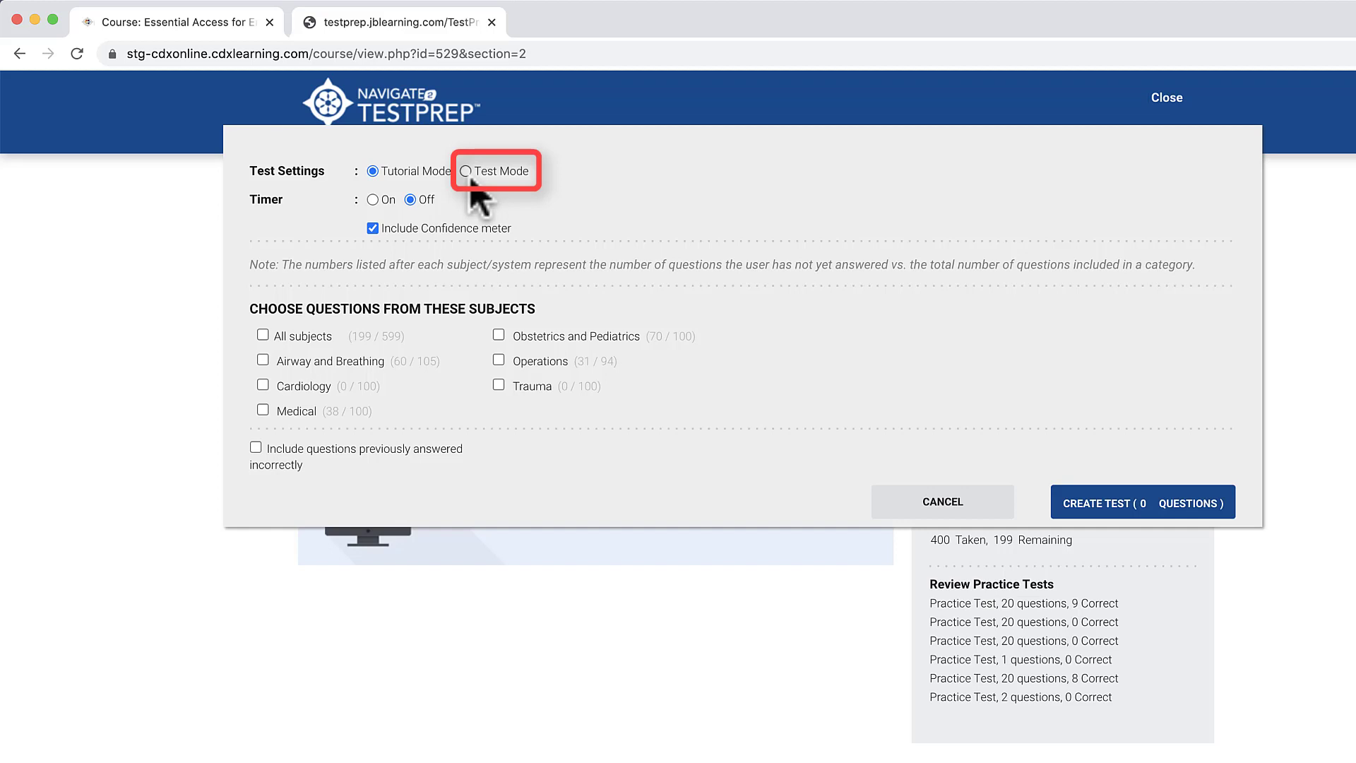
left_click(466, 170)
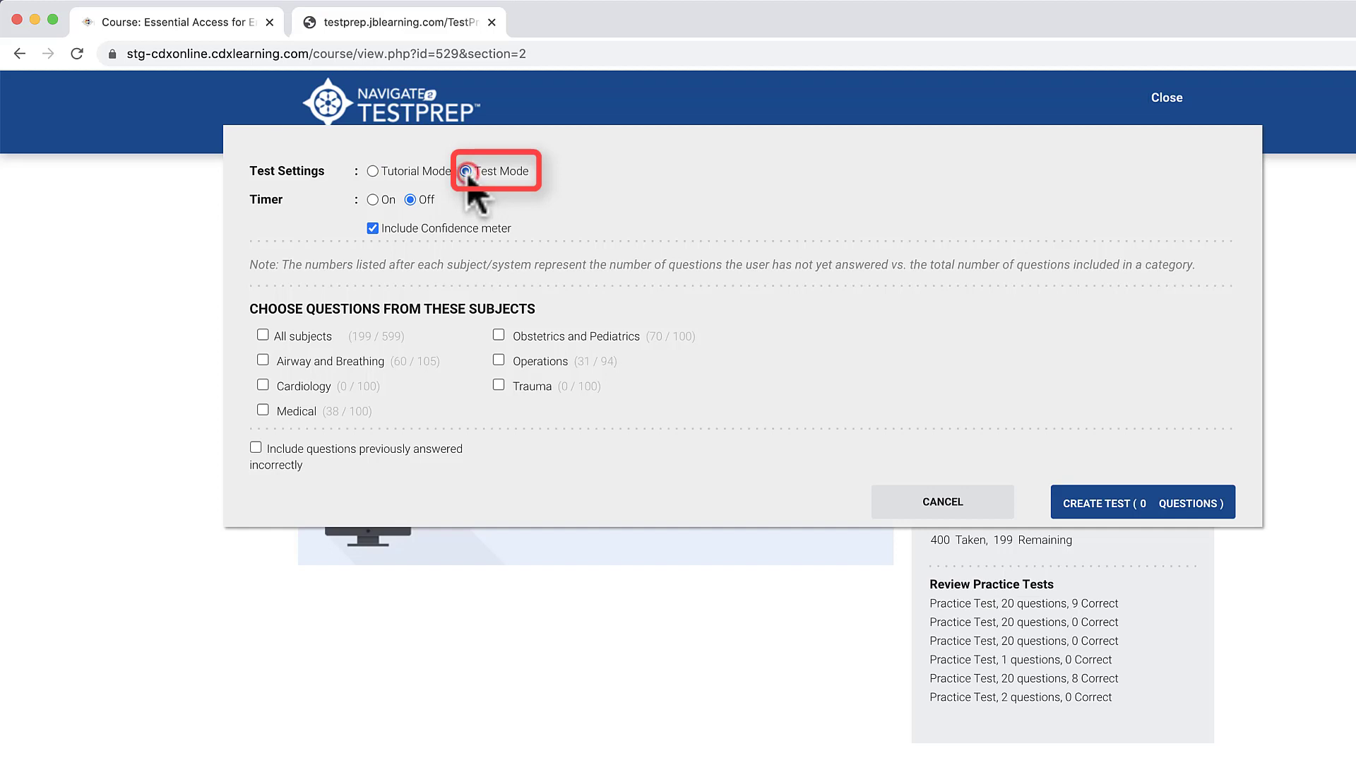
mouse_move(374, 181)
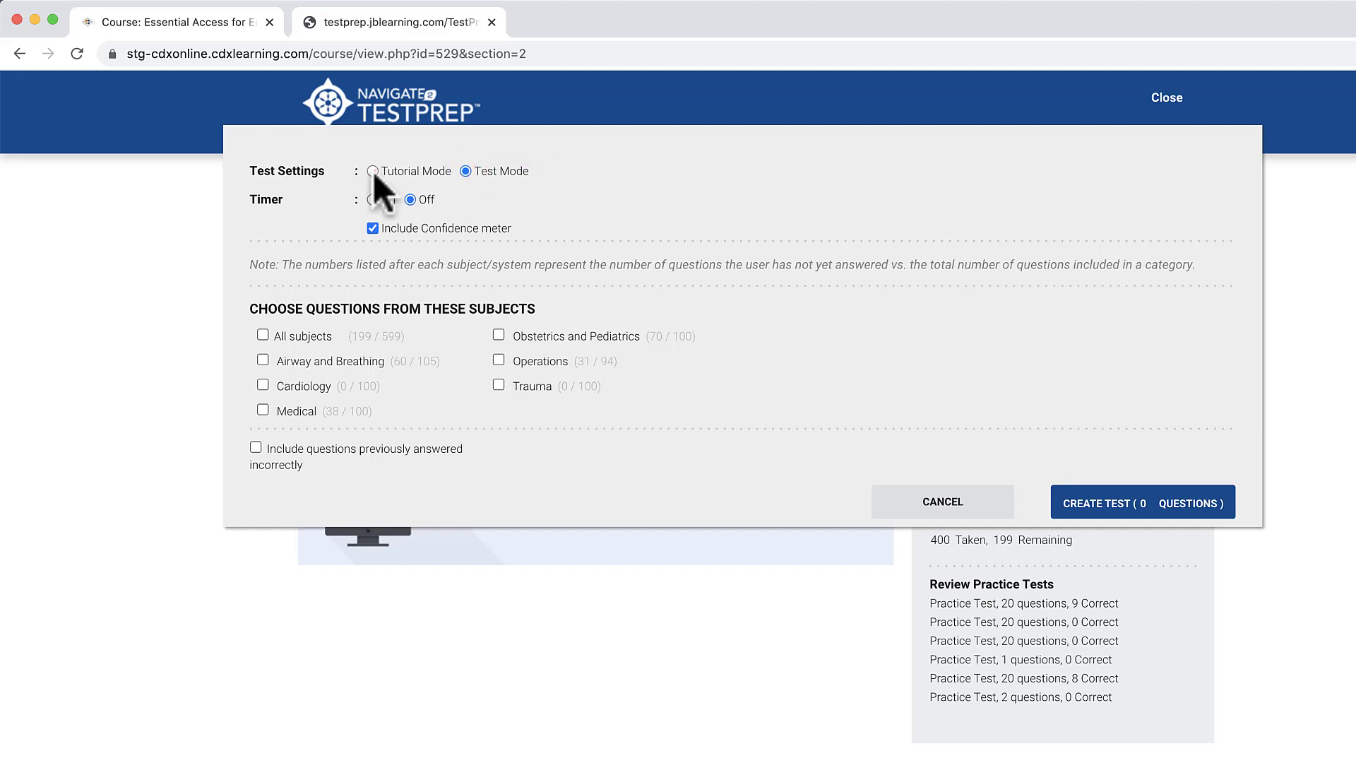
left_click(372, 170)
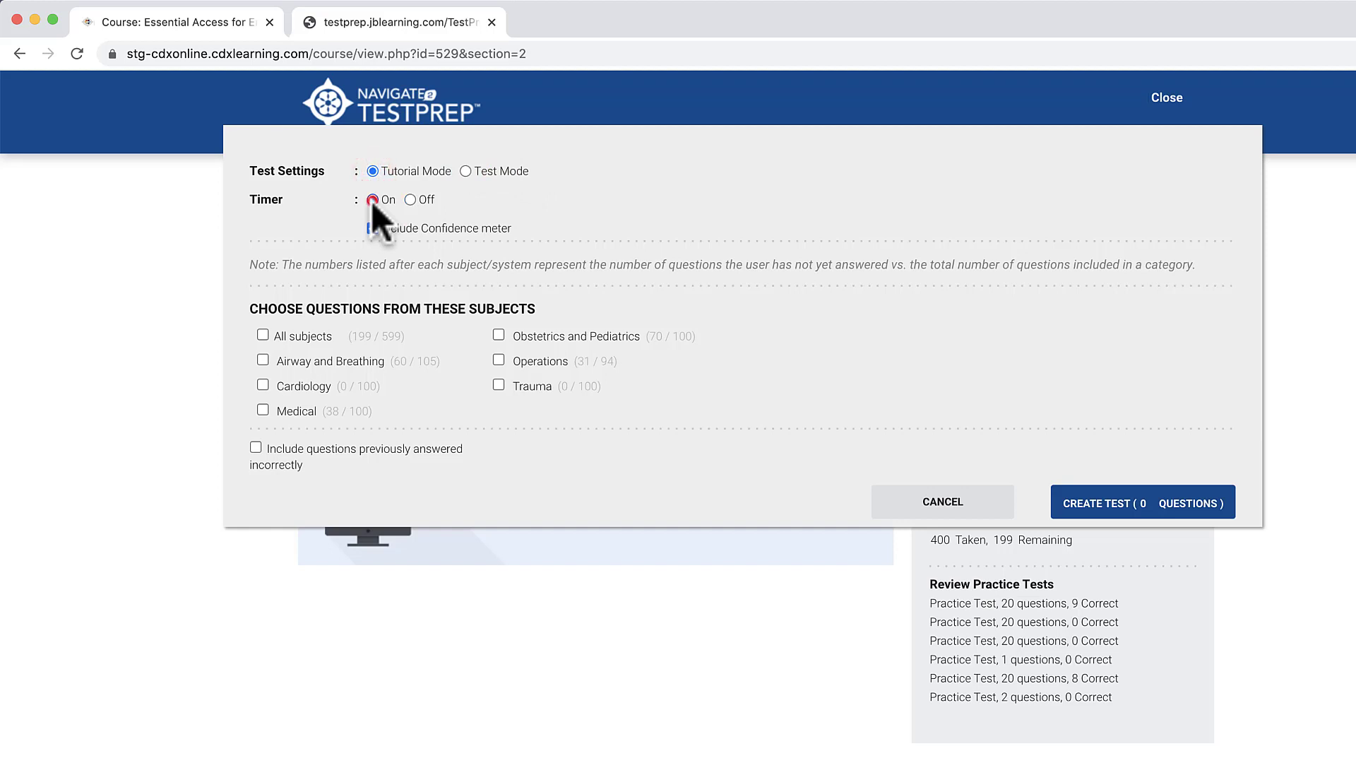
left_click(372, 200)
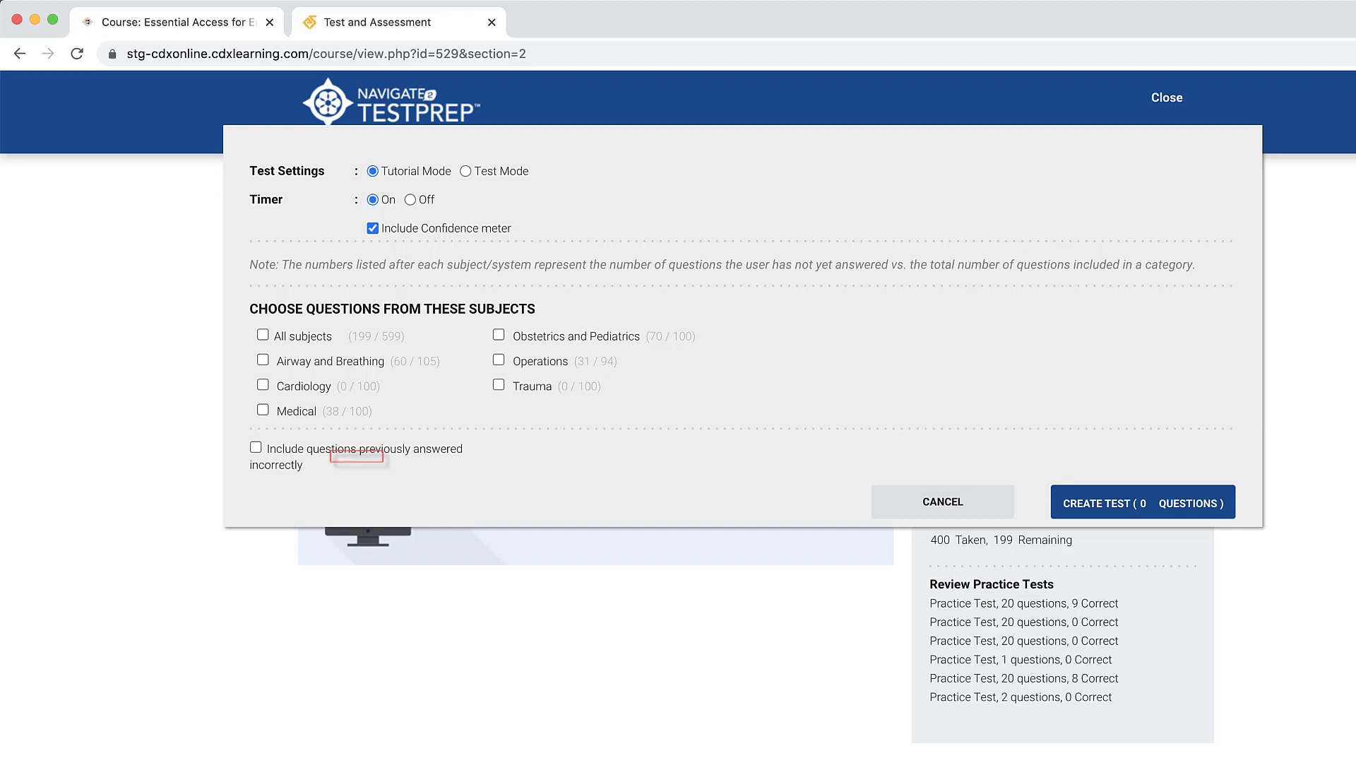
Step: Include previously missed questions and add 20 questions from all subjects
left_click(255, 447)
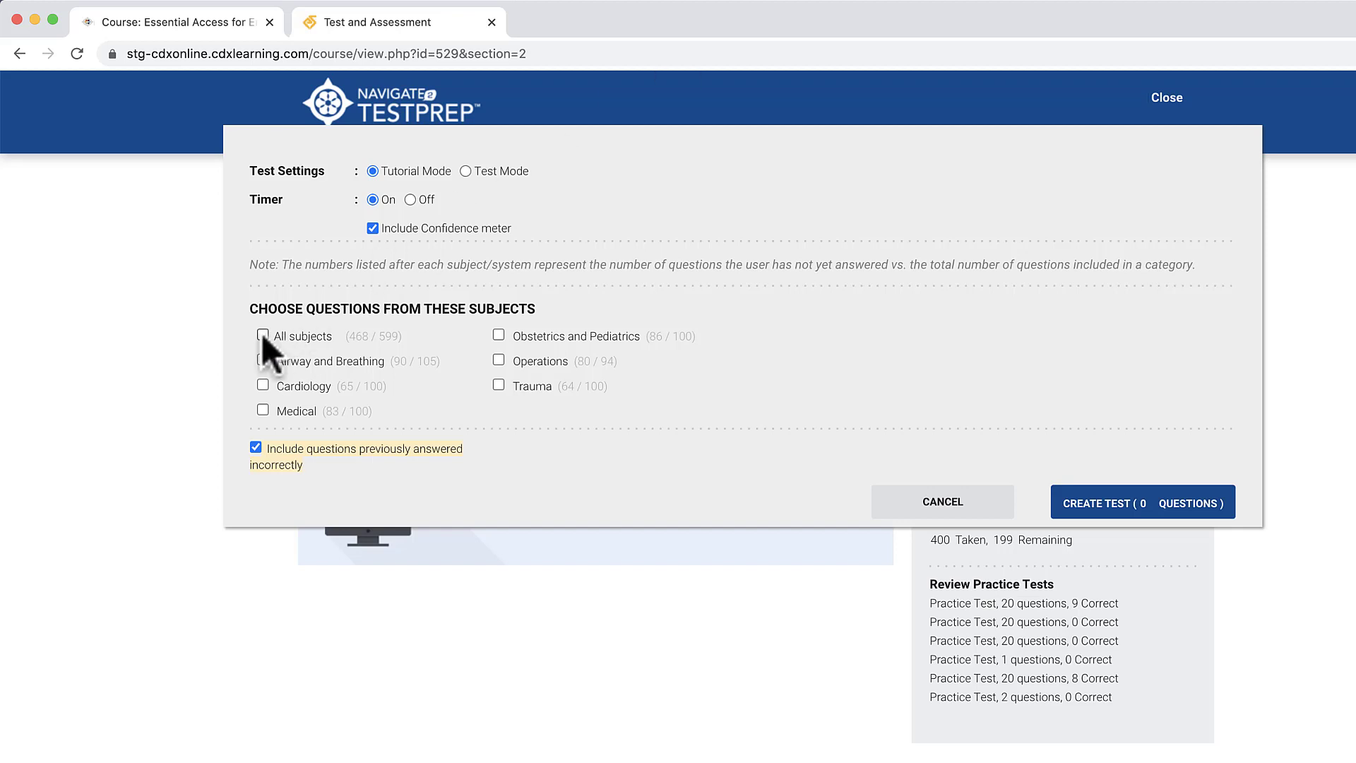
left_click(263, 336)
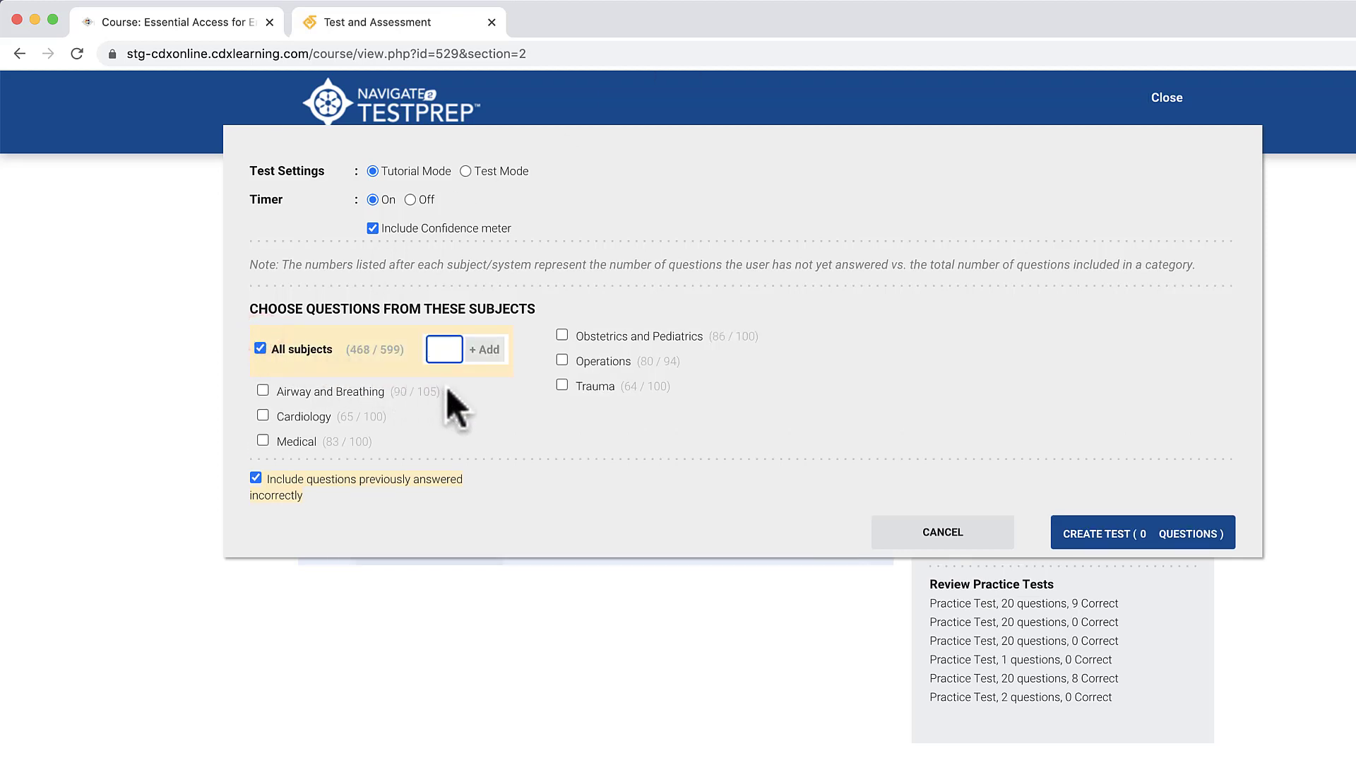
type("20")
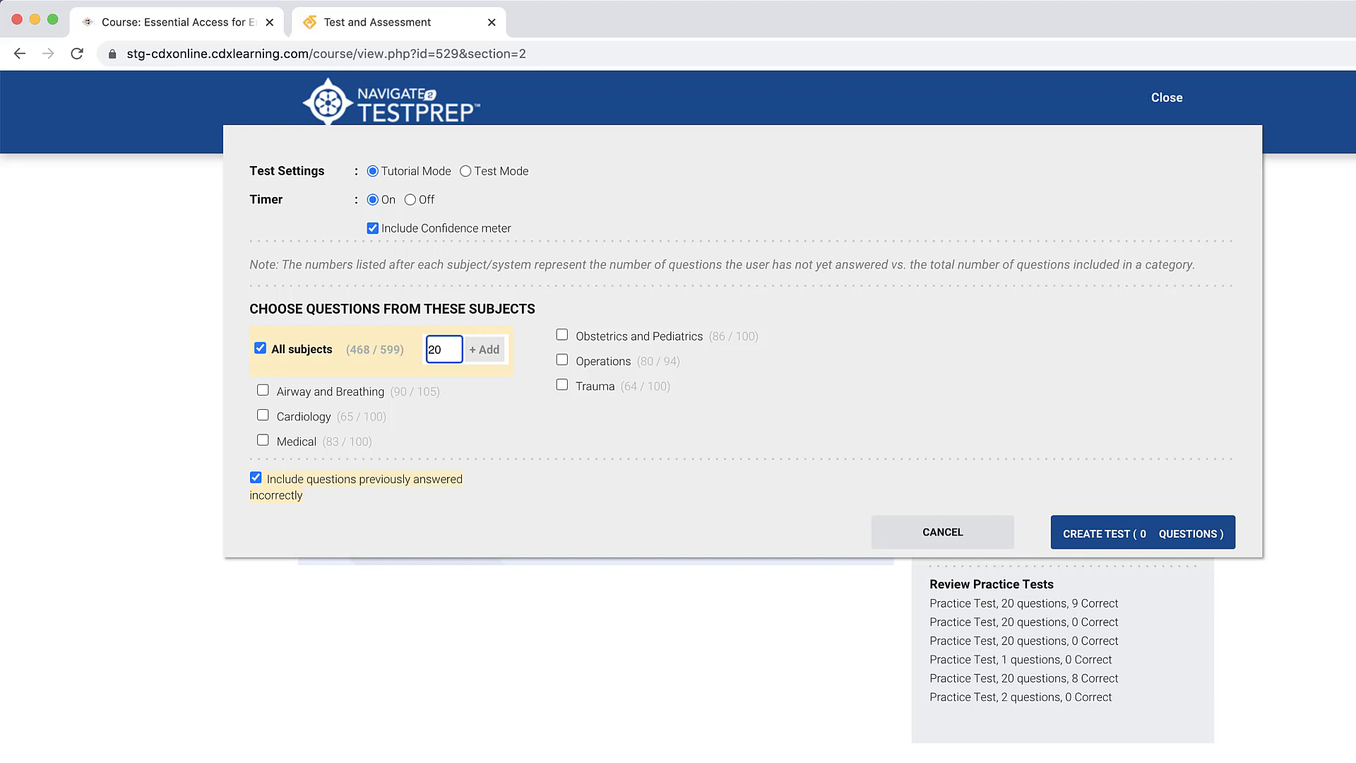
left_click(486, 348)
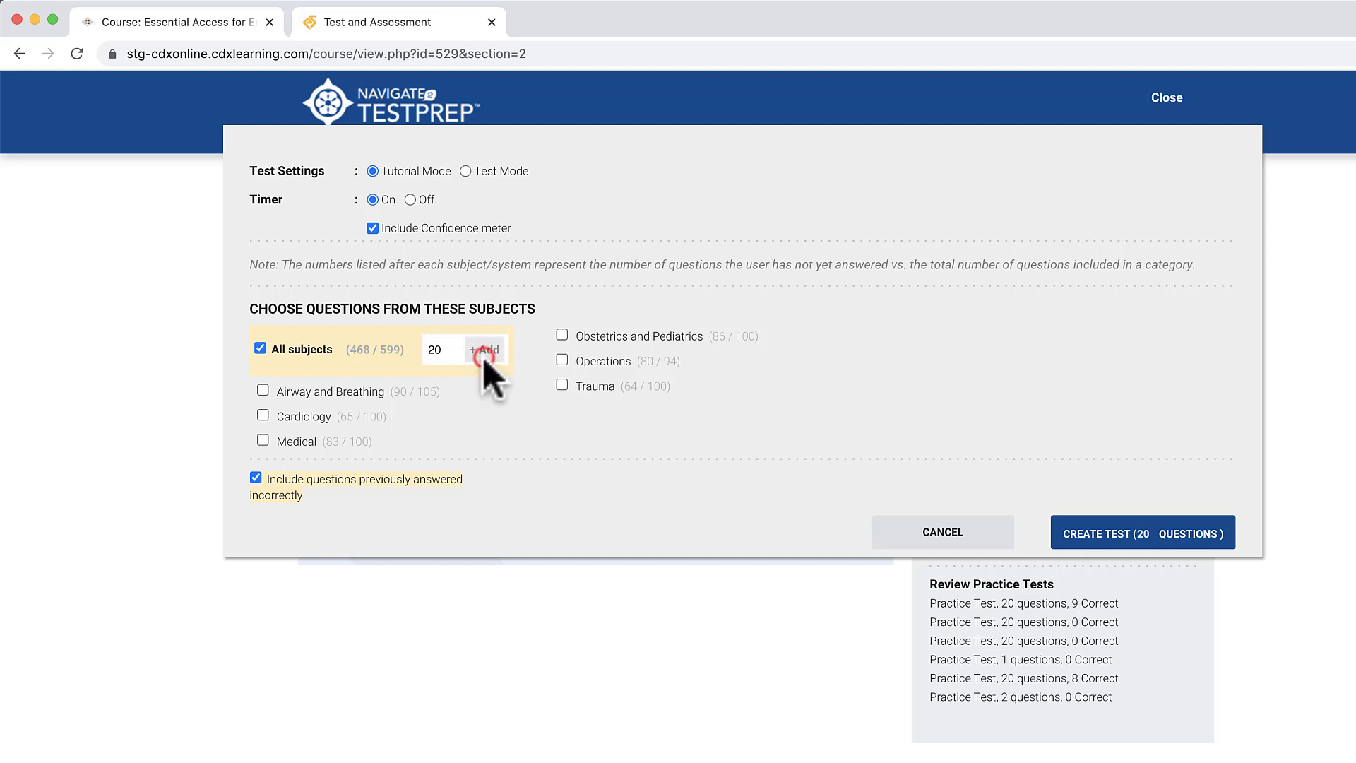
left_click(486, 349)
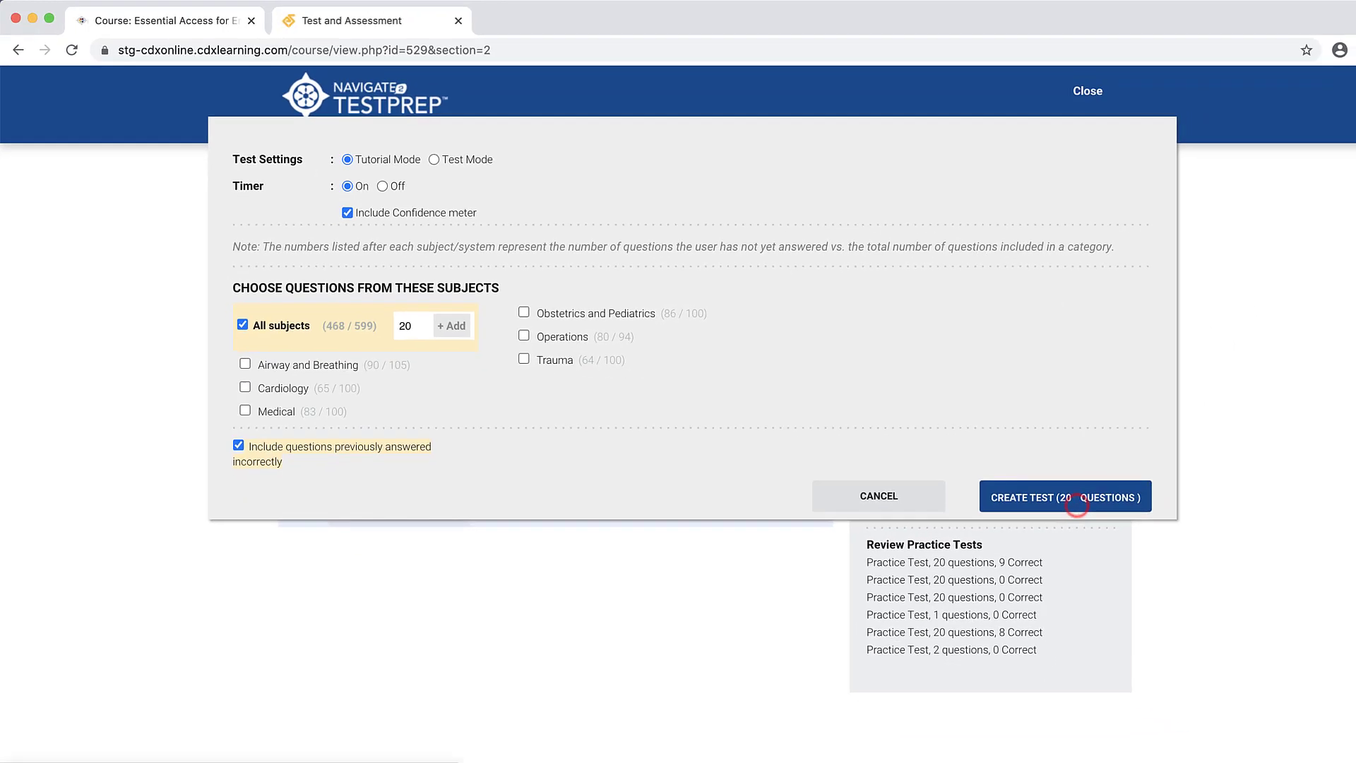
Step: Create the 20-question test and set question 1's confidence slider to 2
left_click(1065, 496)
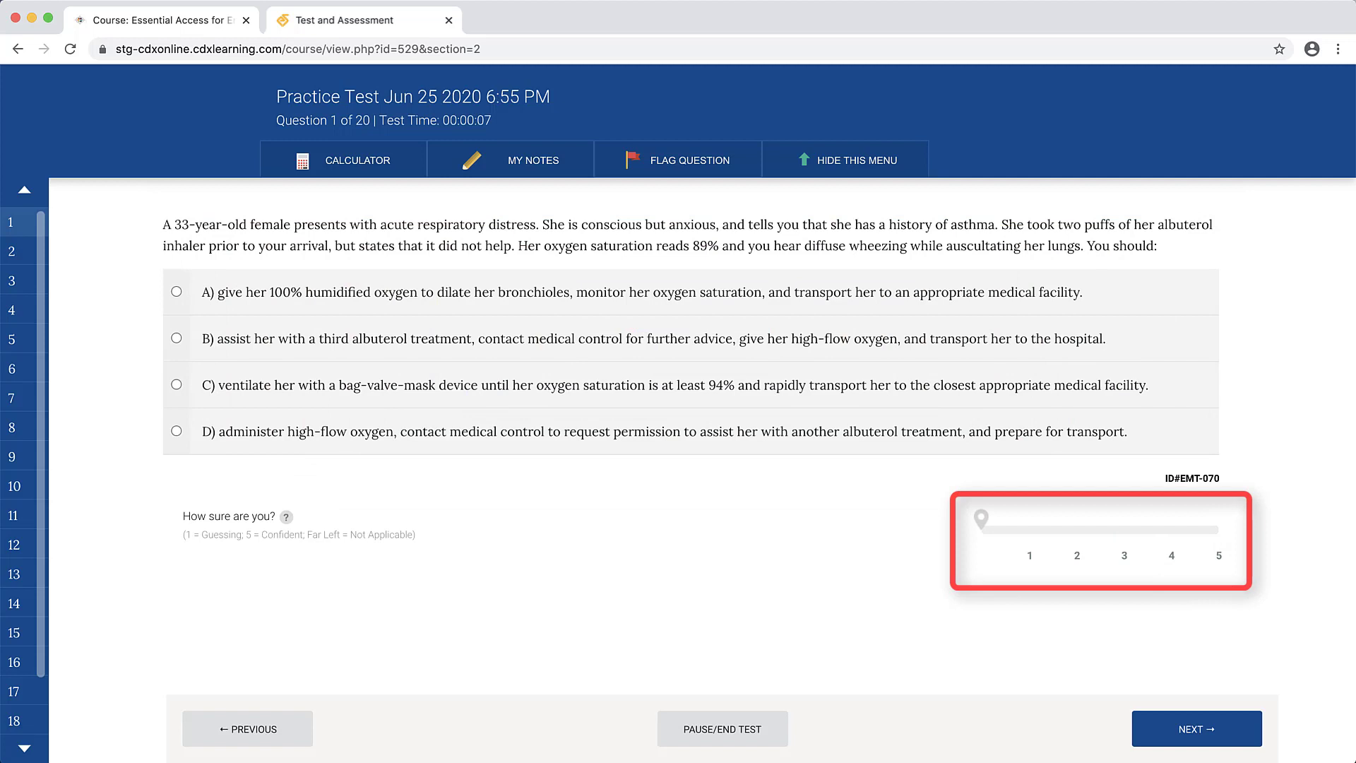
left_click(1125, 531)
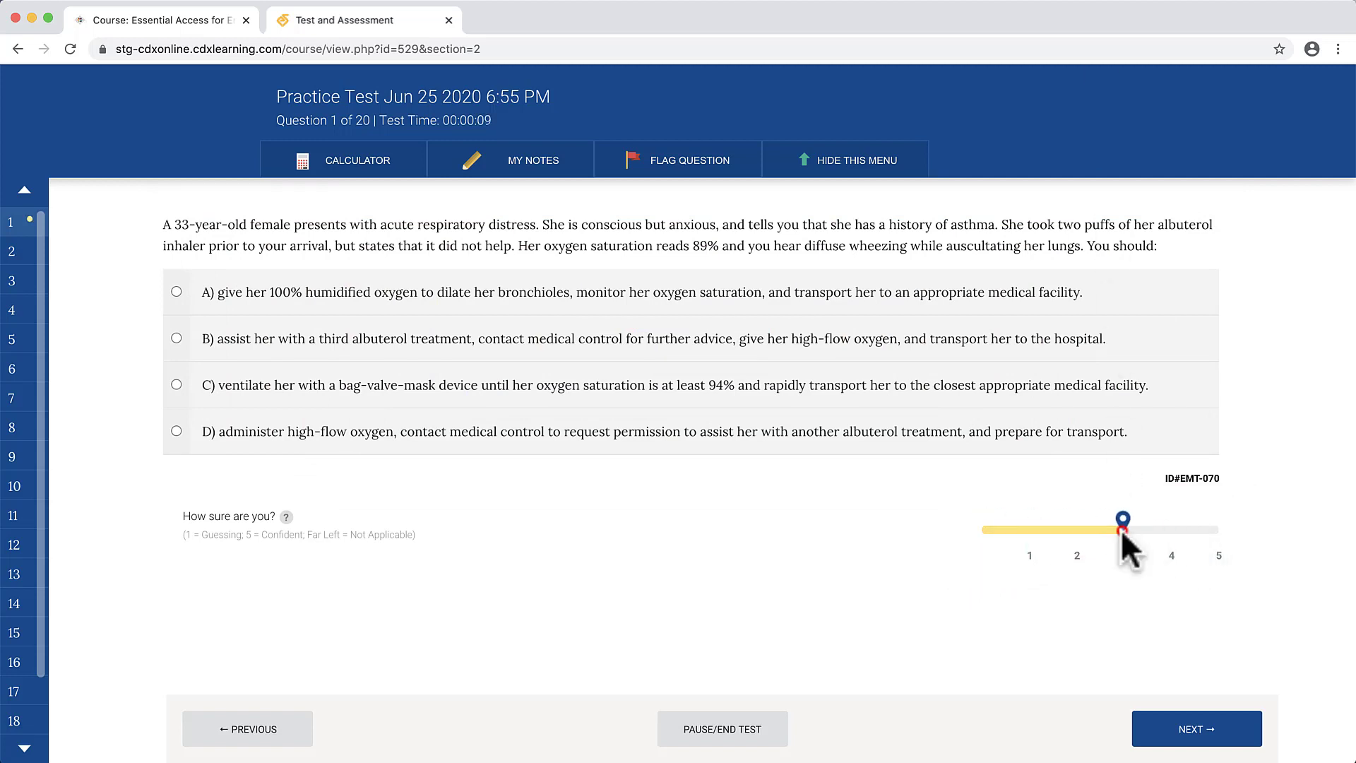
left_click_drag(1125, 520, 1075, 520)
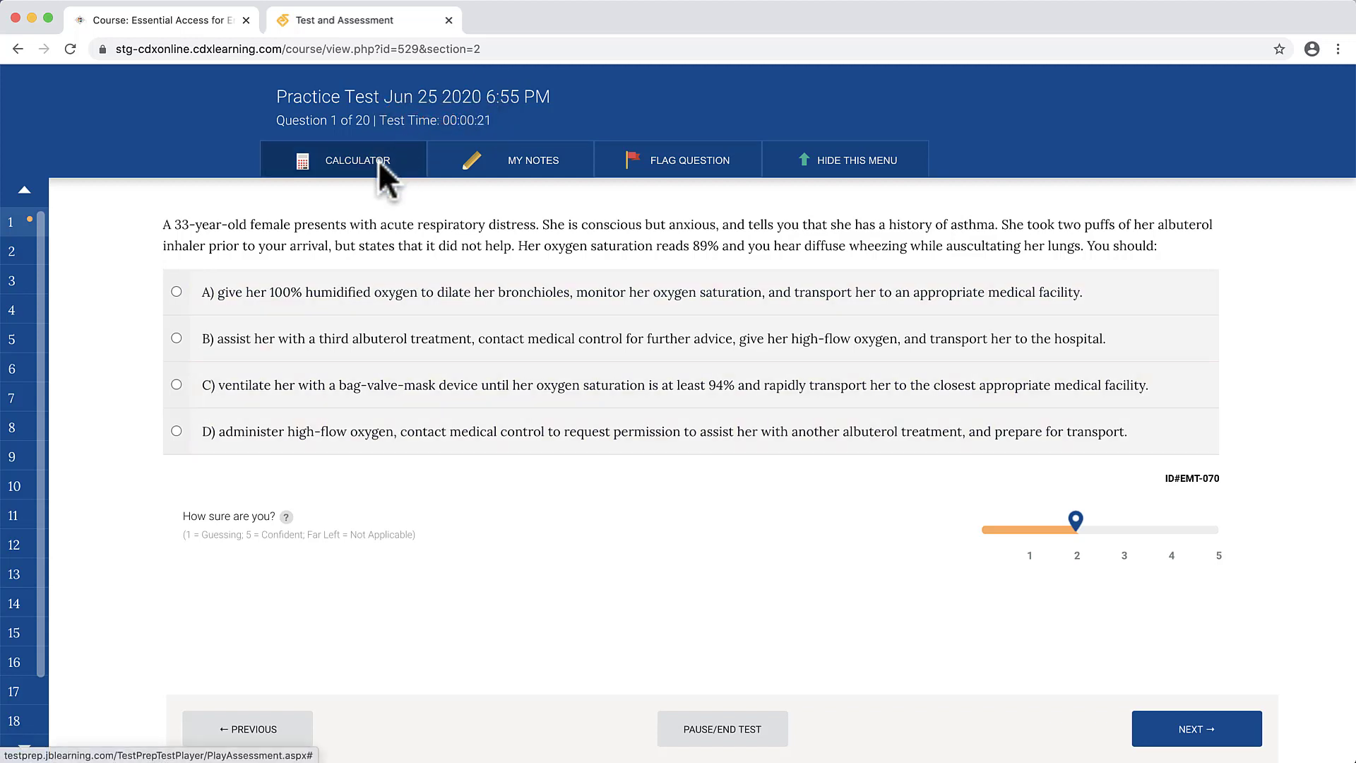
Step: Open and close the calculator and the My Notes panel on question 1
left_click(355, 161)
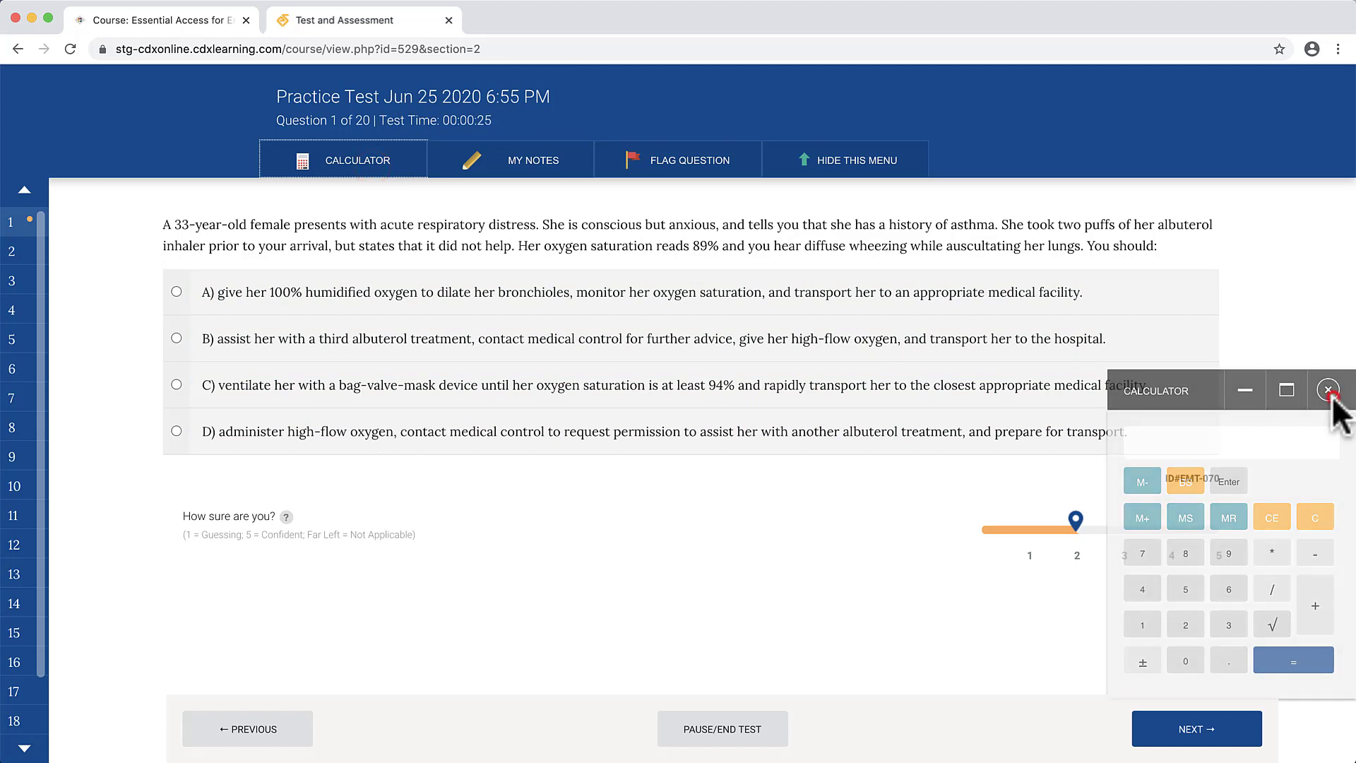
left_click(1328, 390)
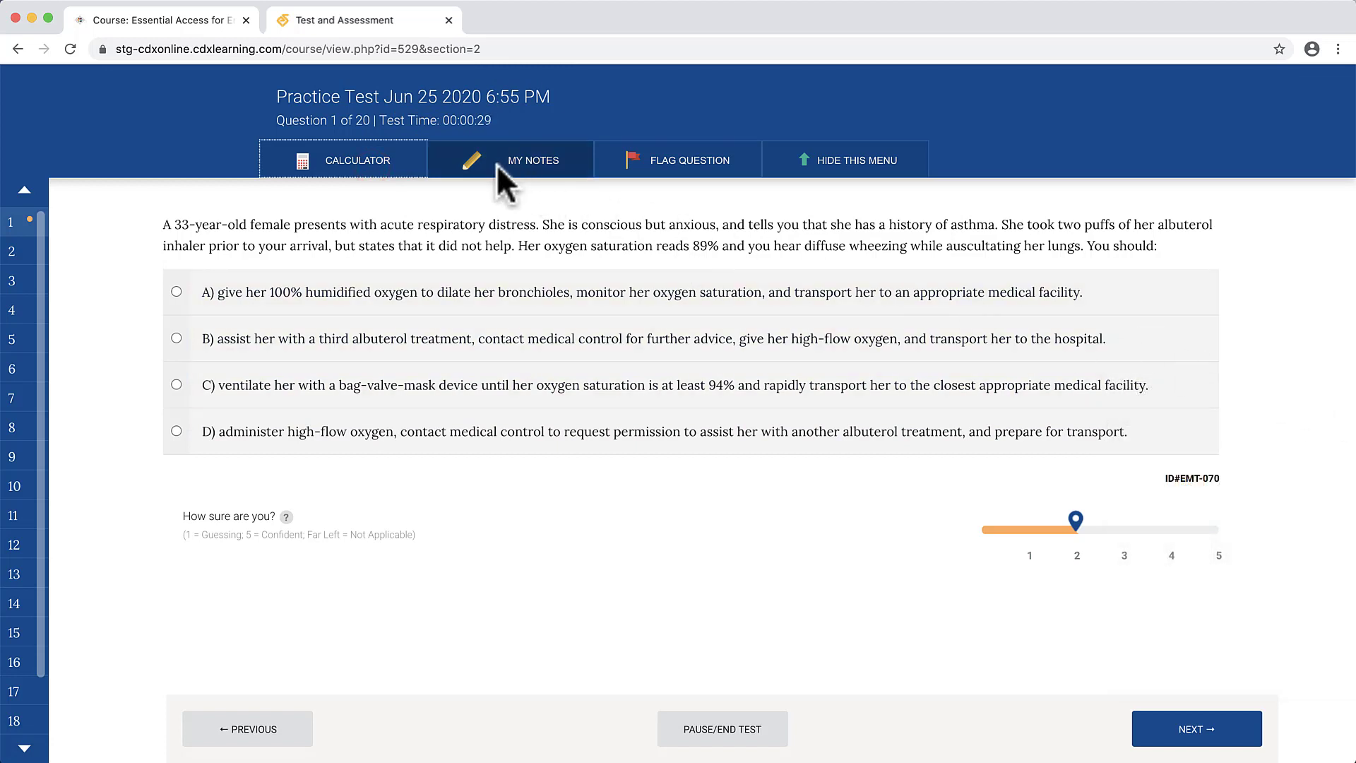
left_click(511, 160)
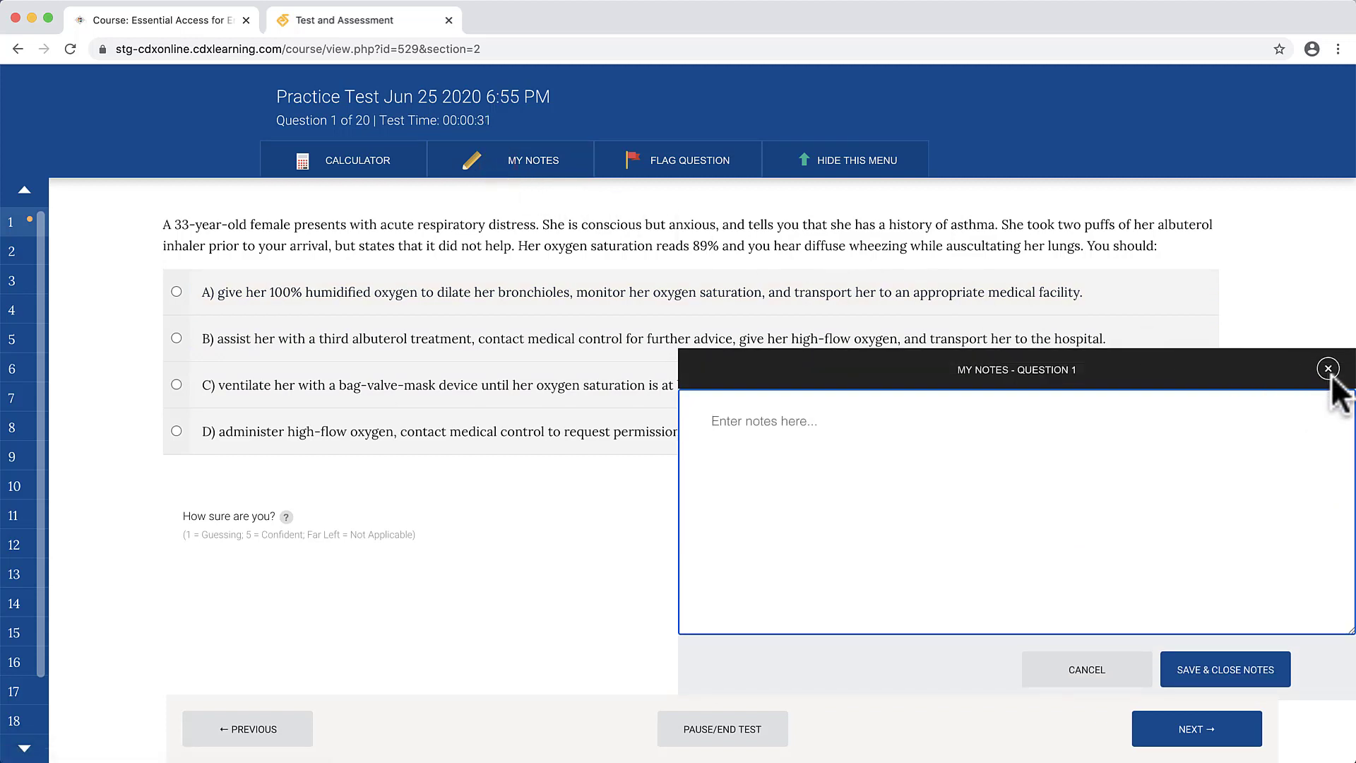
left_click(1329, 369)
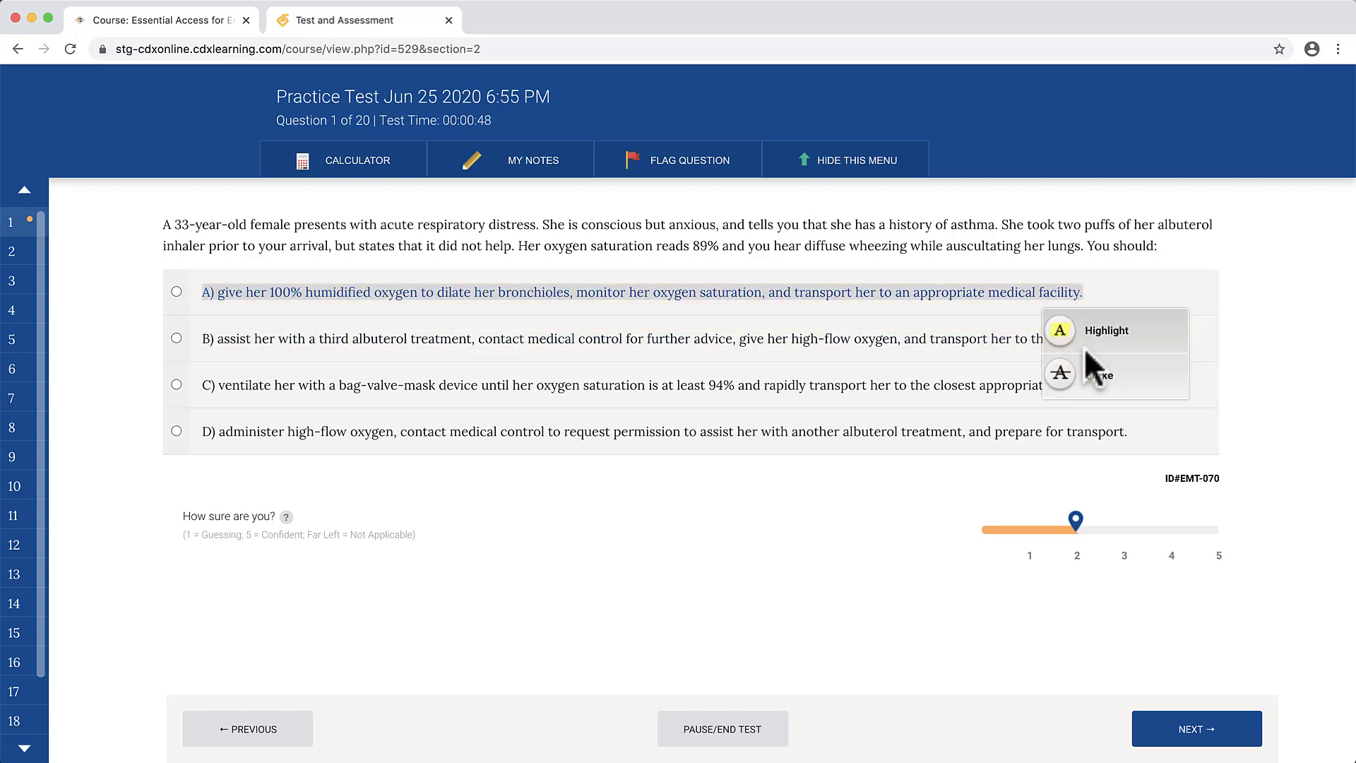
Step: Highlight answer A, strike through answer C, and flag question 1
left_click(1059, 330)
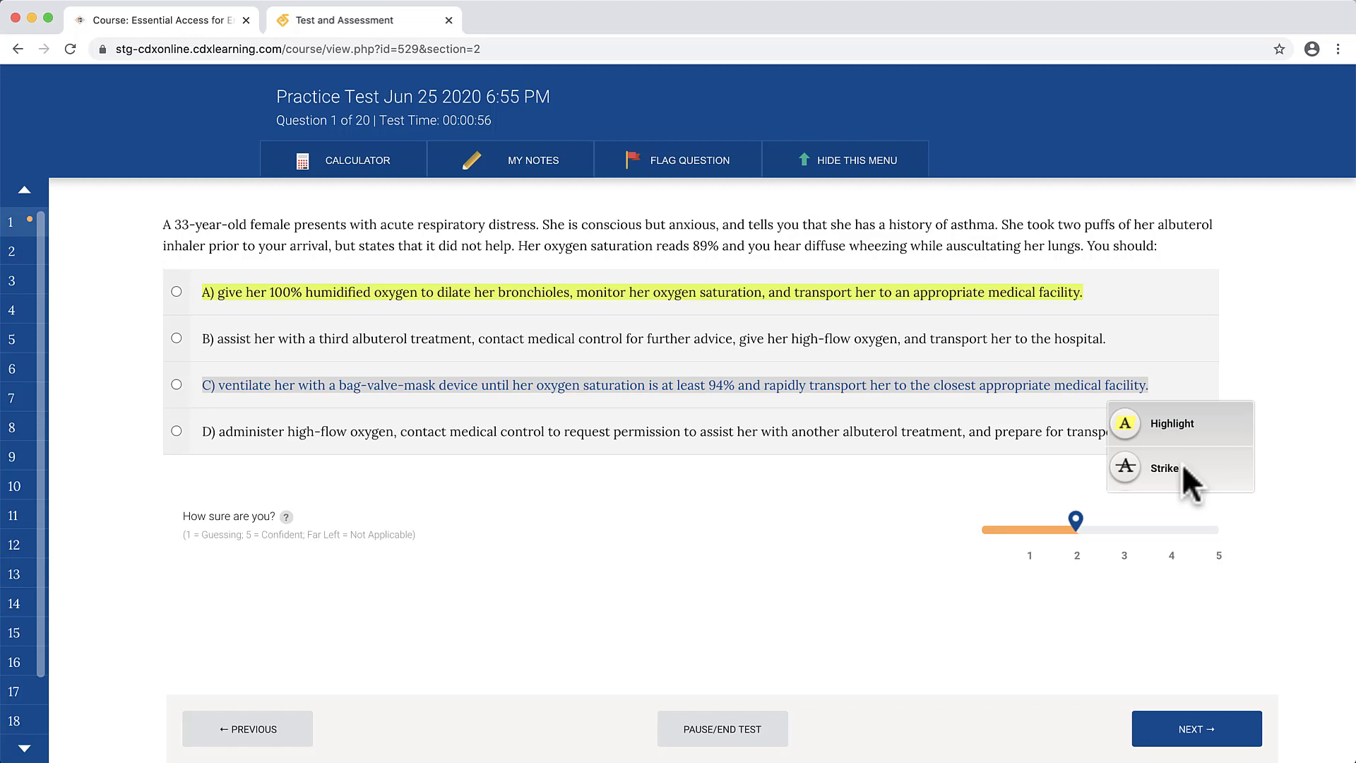
left_click(1164, 466)
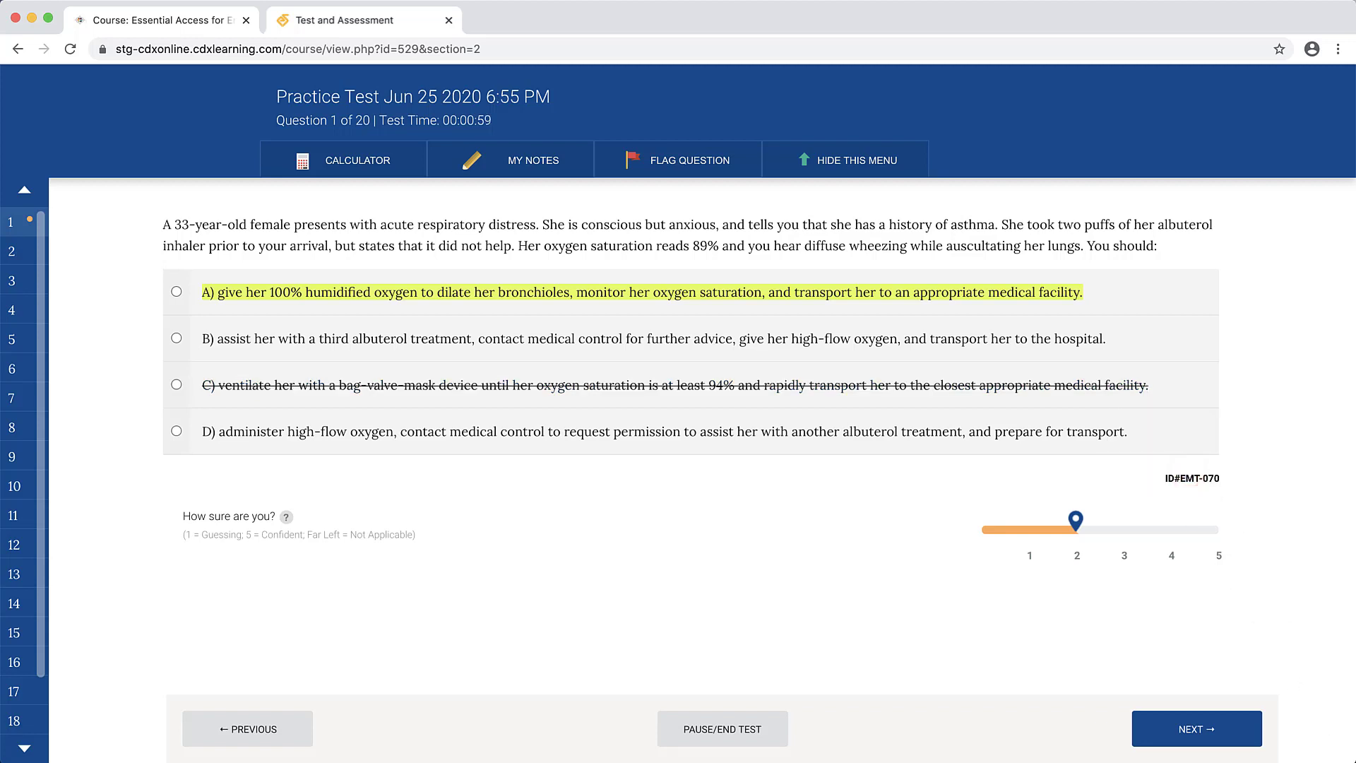
left_click(682, 159)
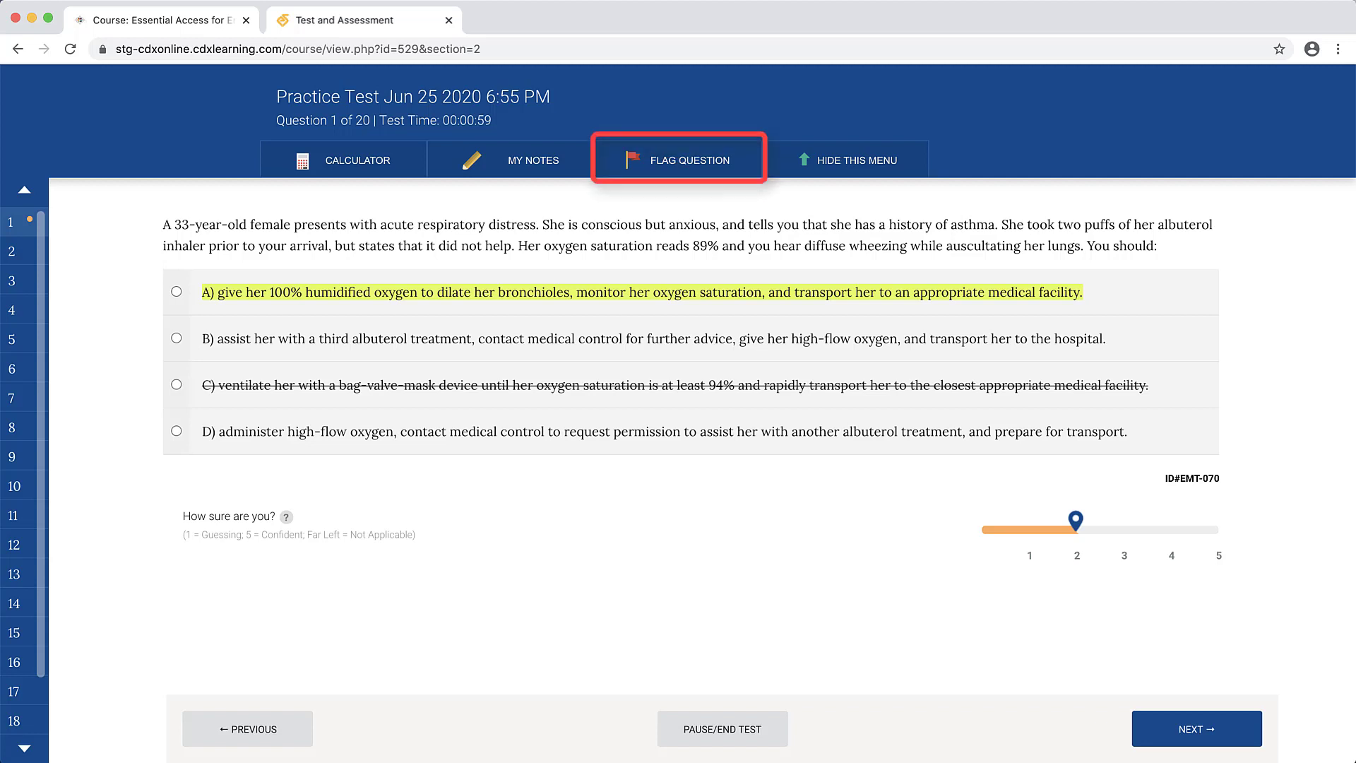
mouse_move(948, 245)
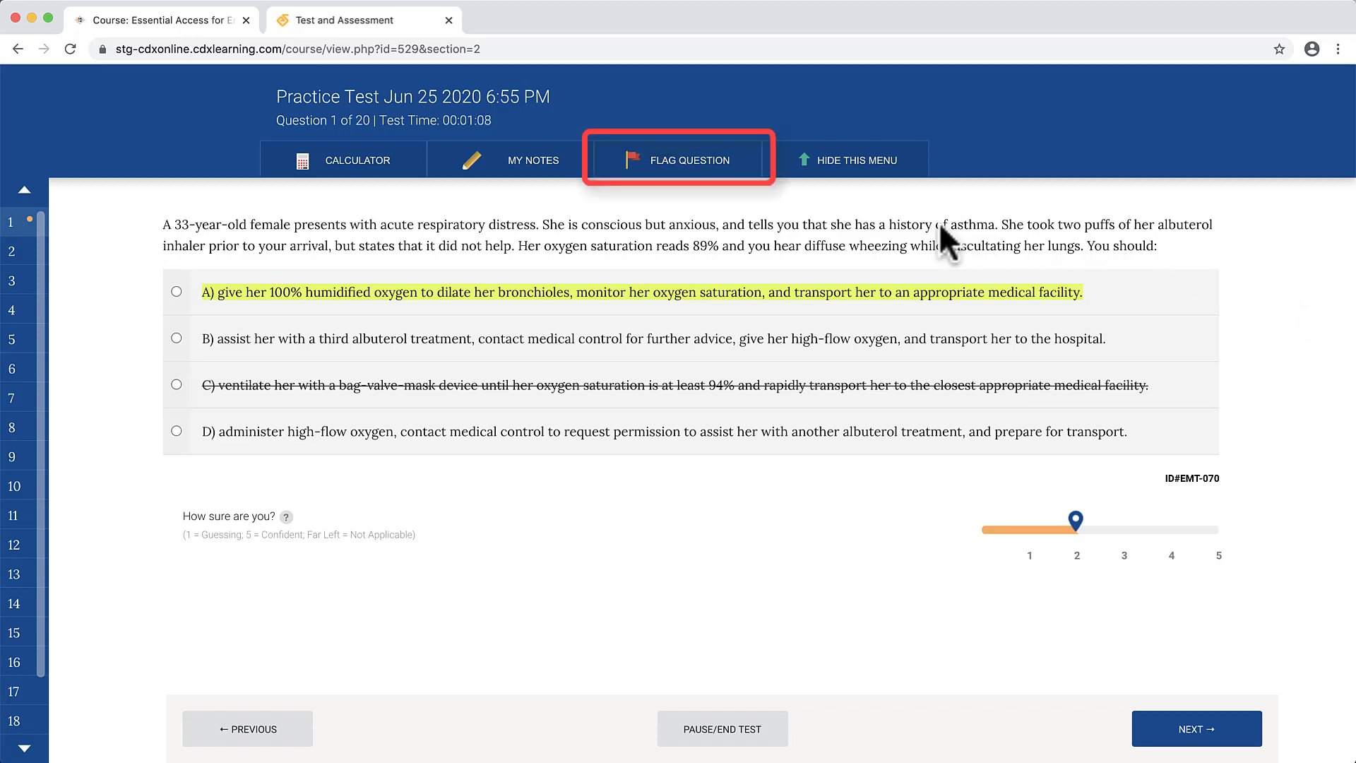
left_click(679, 159)
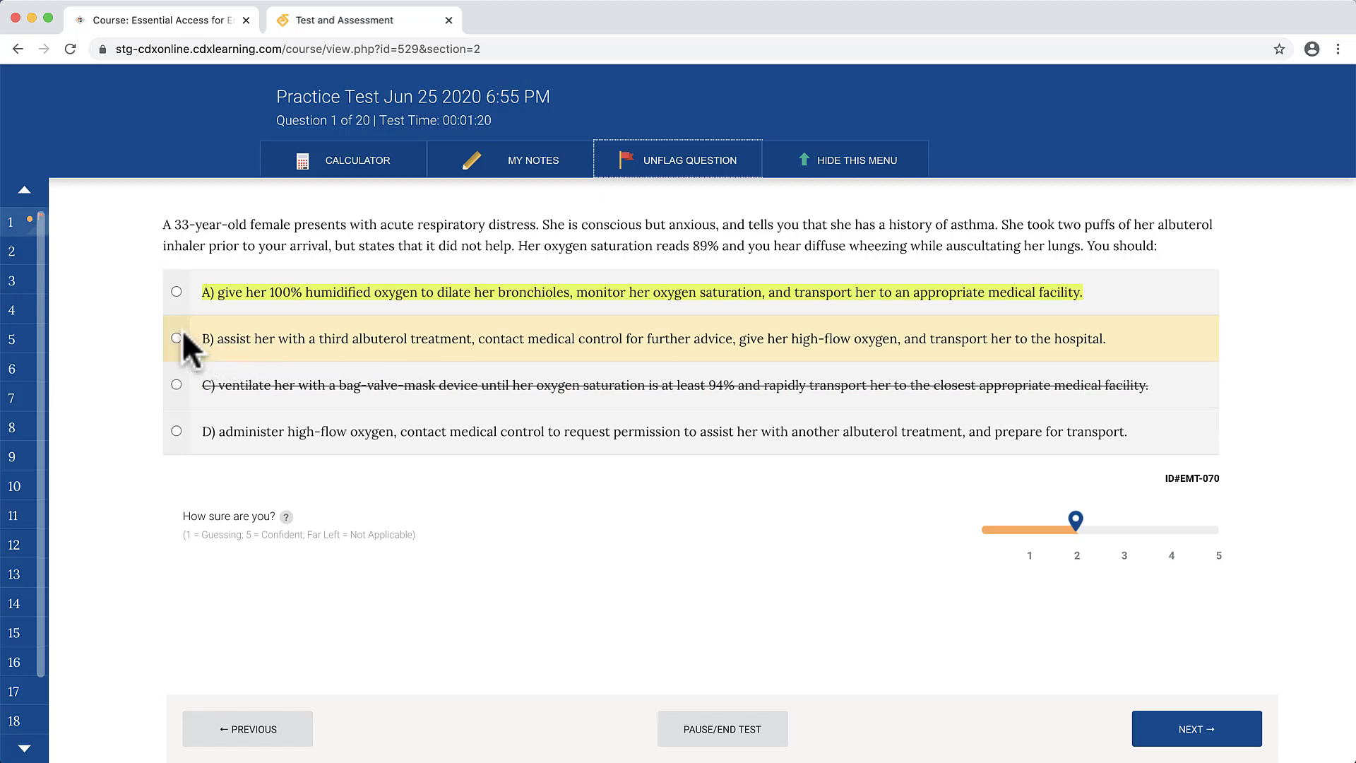
Step: Answer question 20 with D, revealing correct answer A and the feedback
left_click(177, 339)
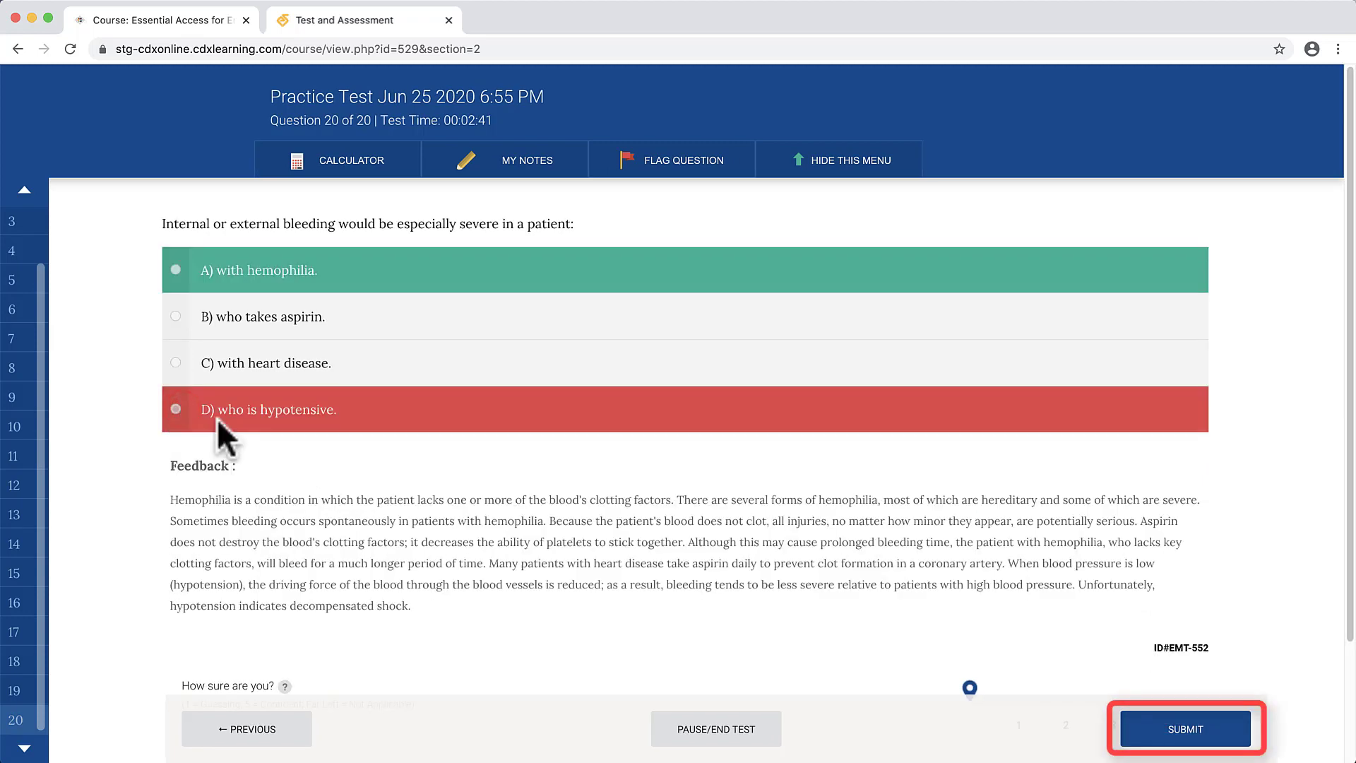
Step: Submit the practice test and confirm with Yes
left_click(1183, 729)
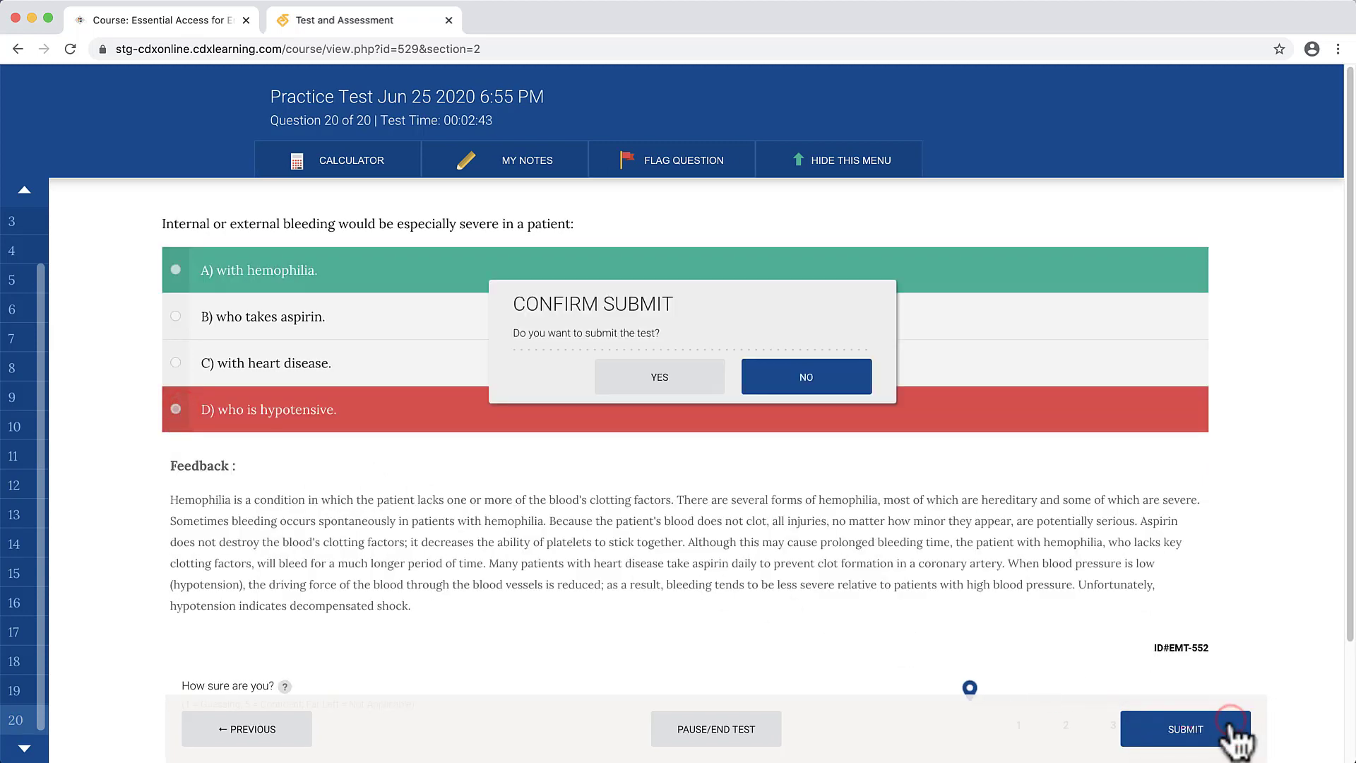
left_click(659, 377)
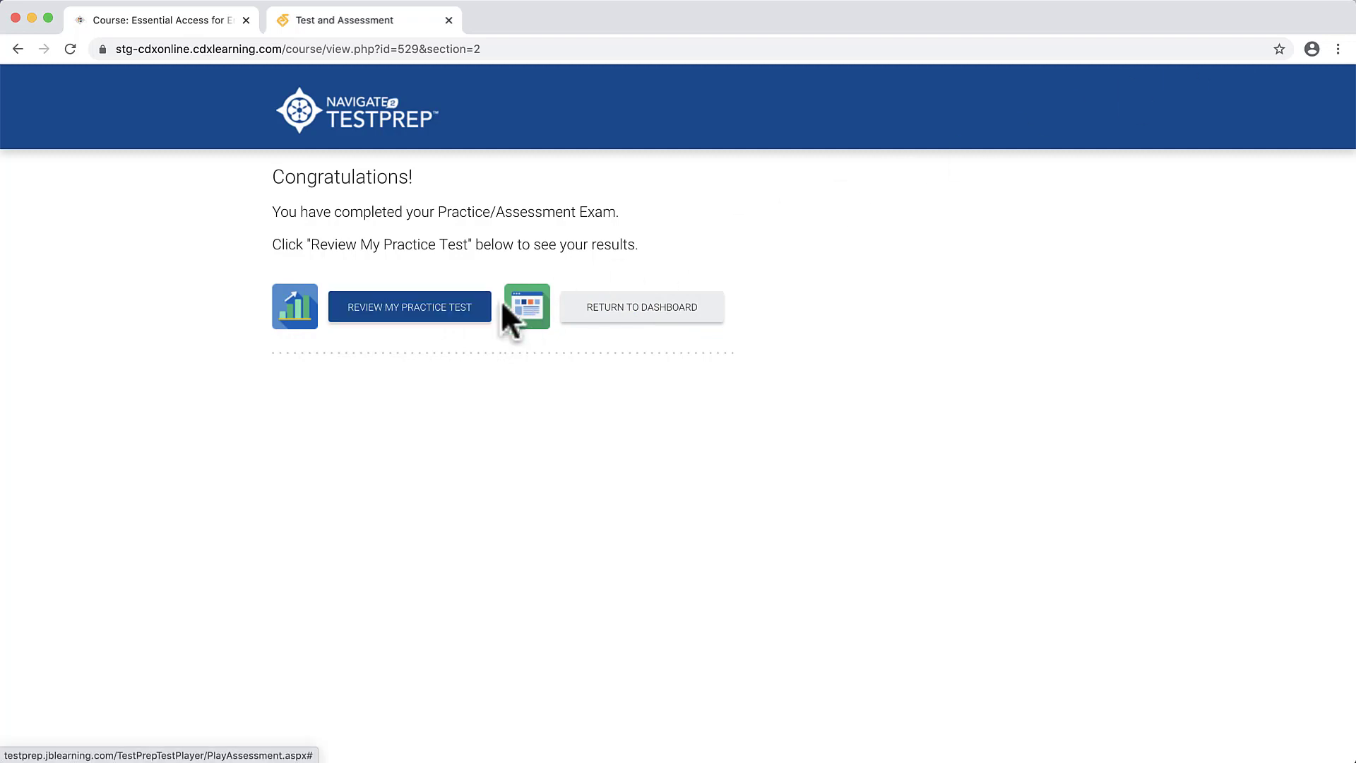
Step: Open Review My Practice Test and scroll through past test scores and times
left_click(410, 306)
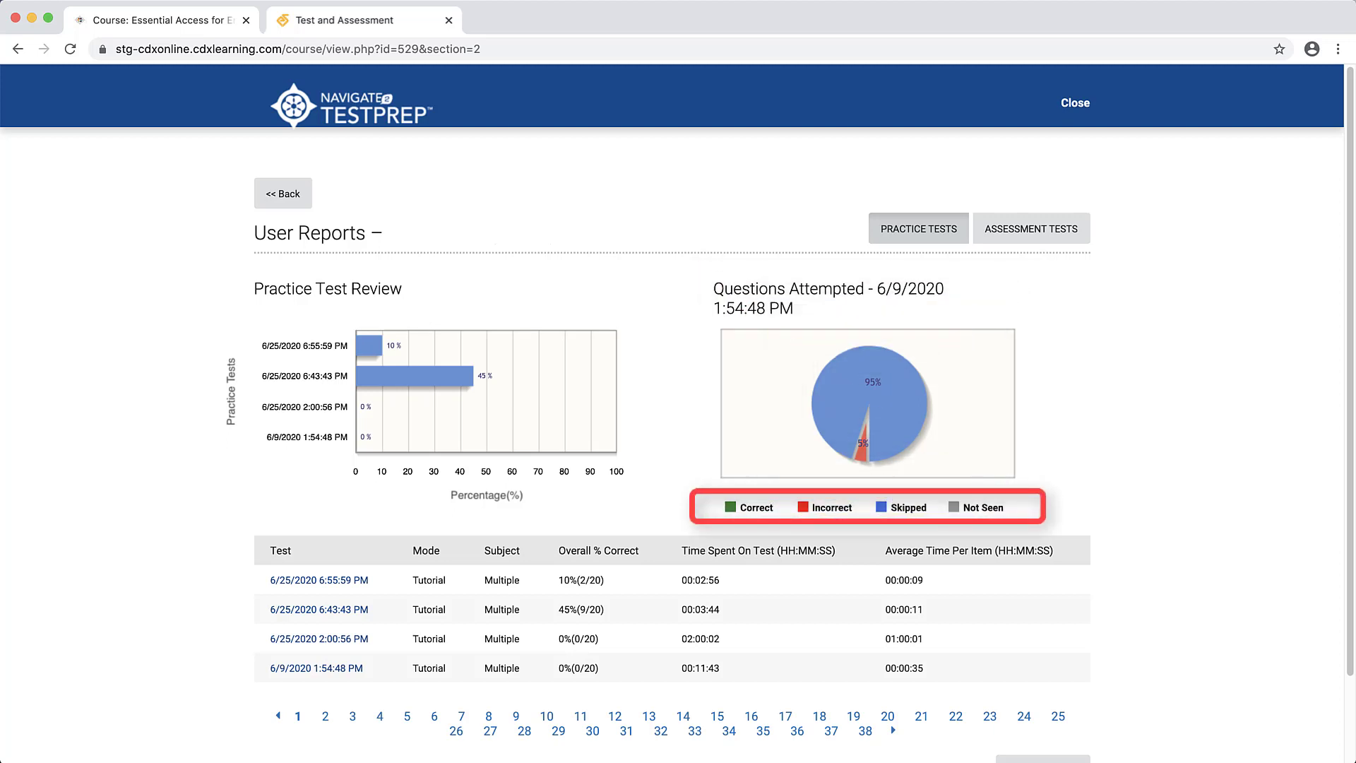
mouse_move(520, 411)
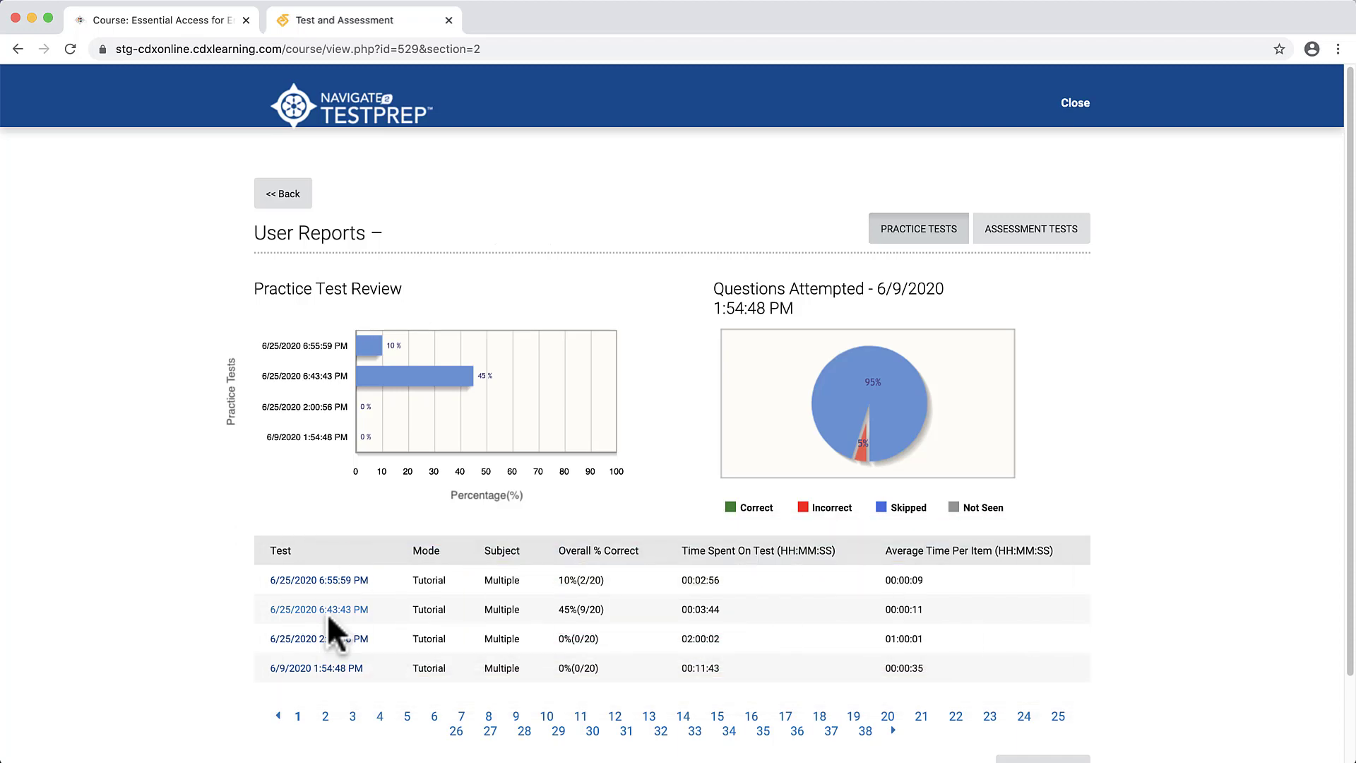
scroll("down", 3)
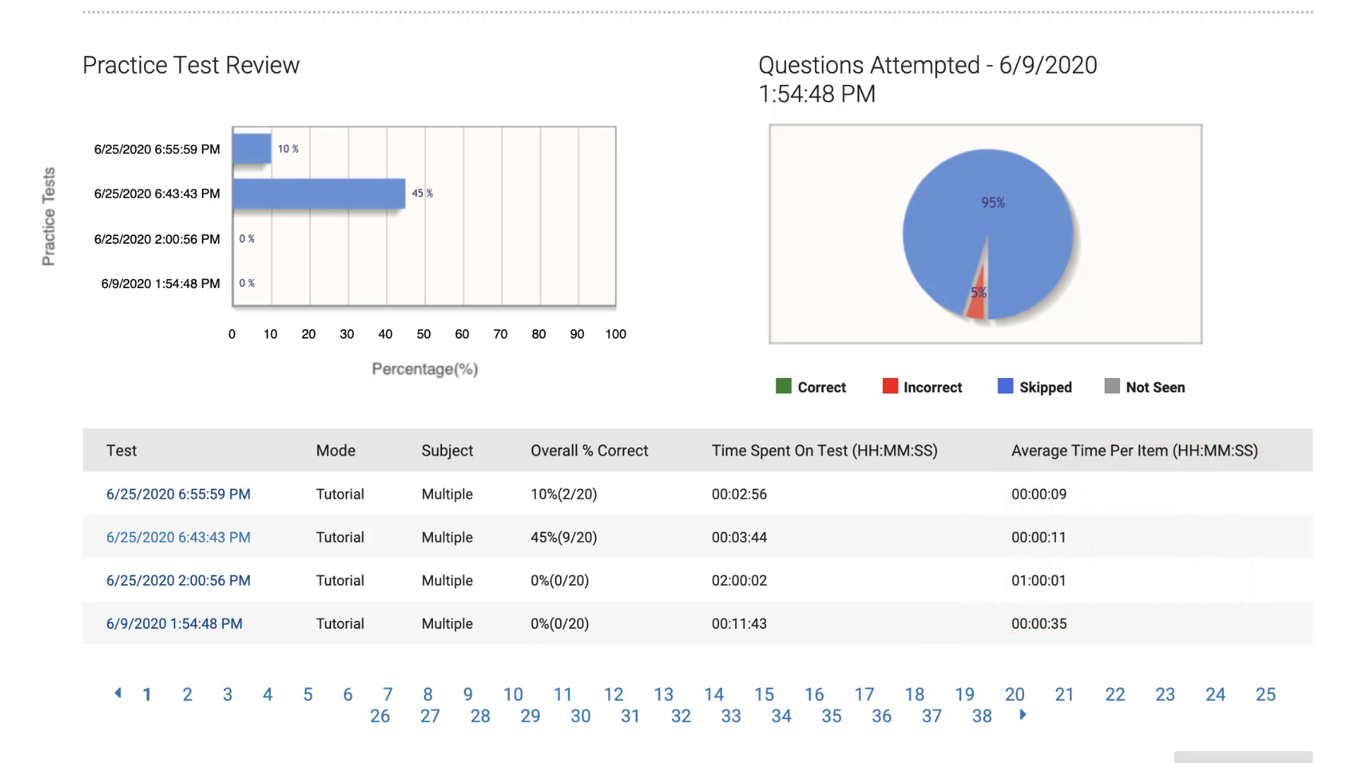
Step: Review the 45% 6/25/2020 6:43:43 PM test's item report and Proficiency by Subject table
left_click(177, 536)
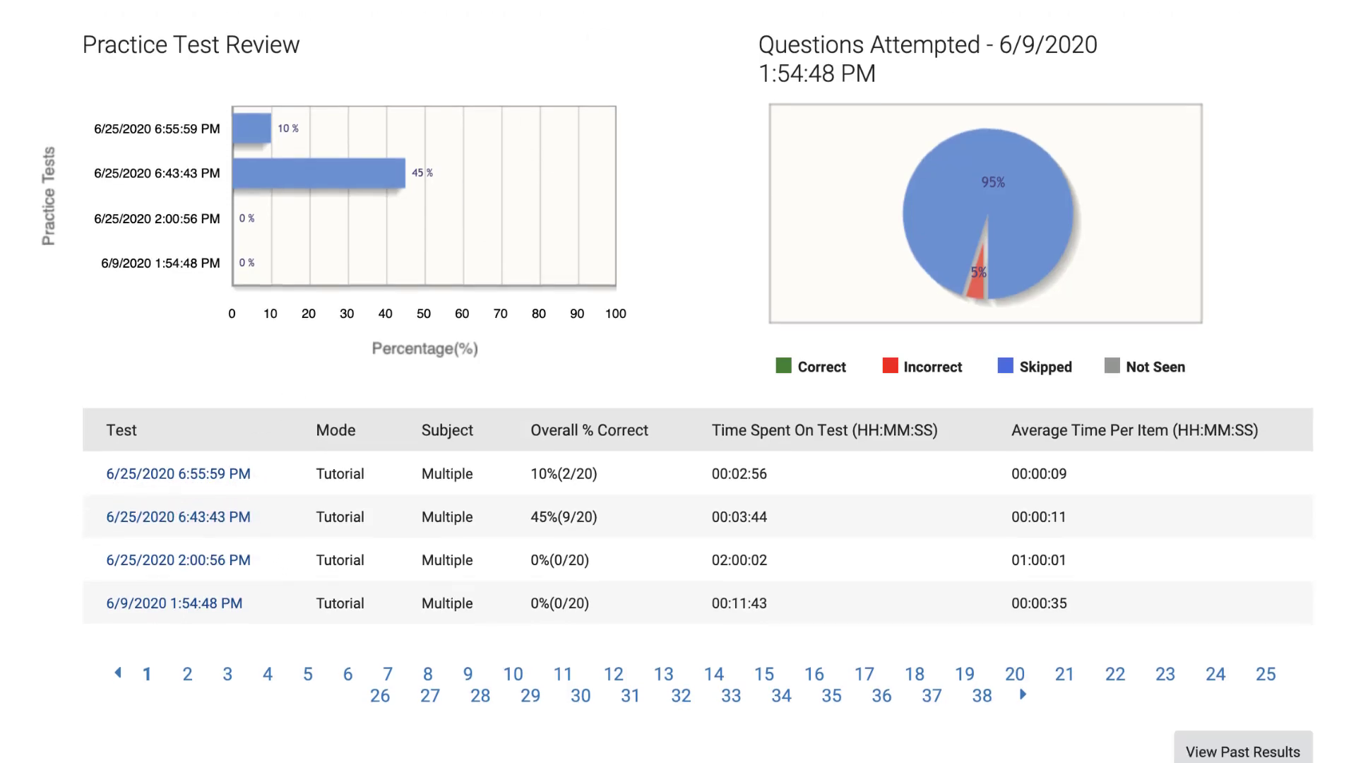
left_click(178, 517)
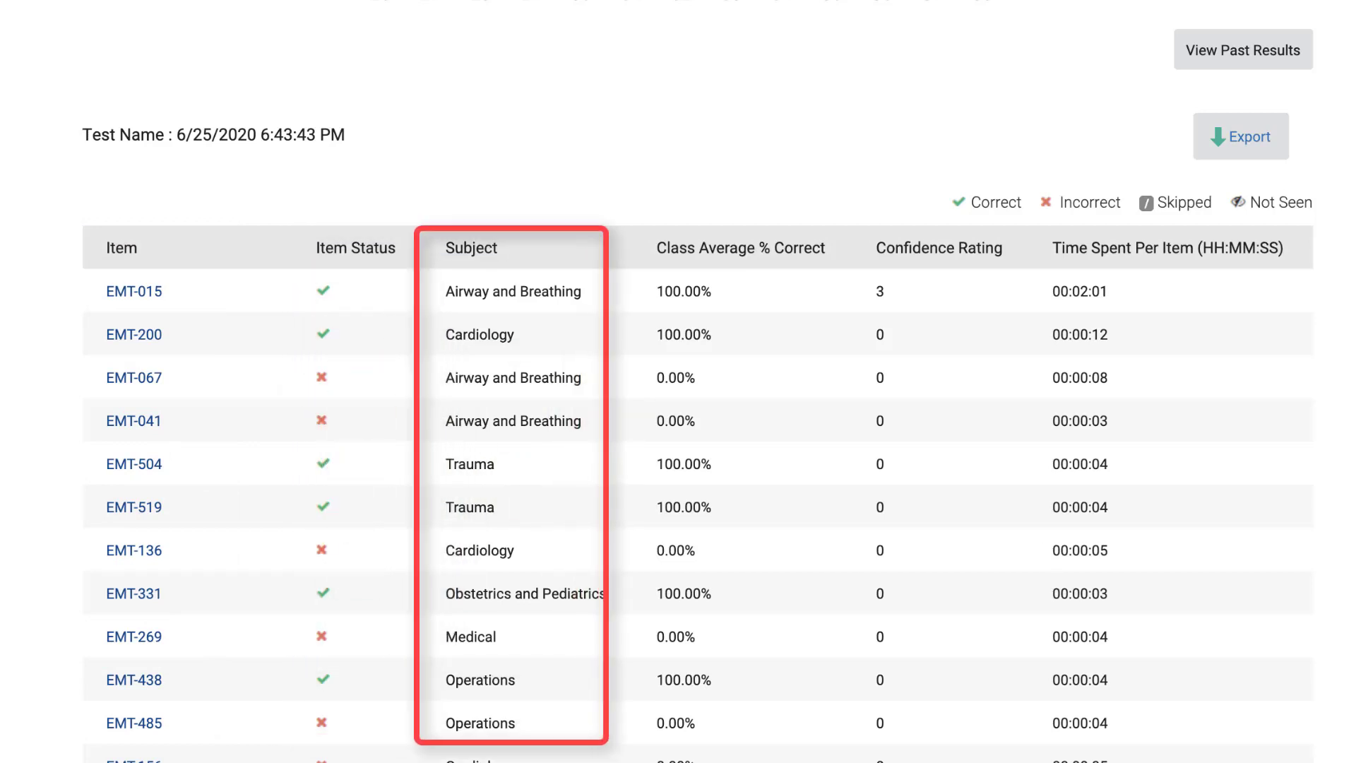
left_click(739, 247)
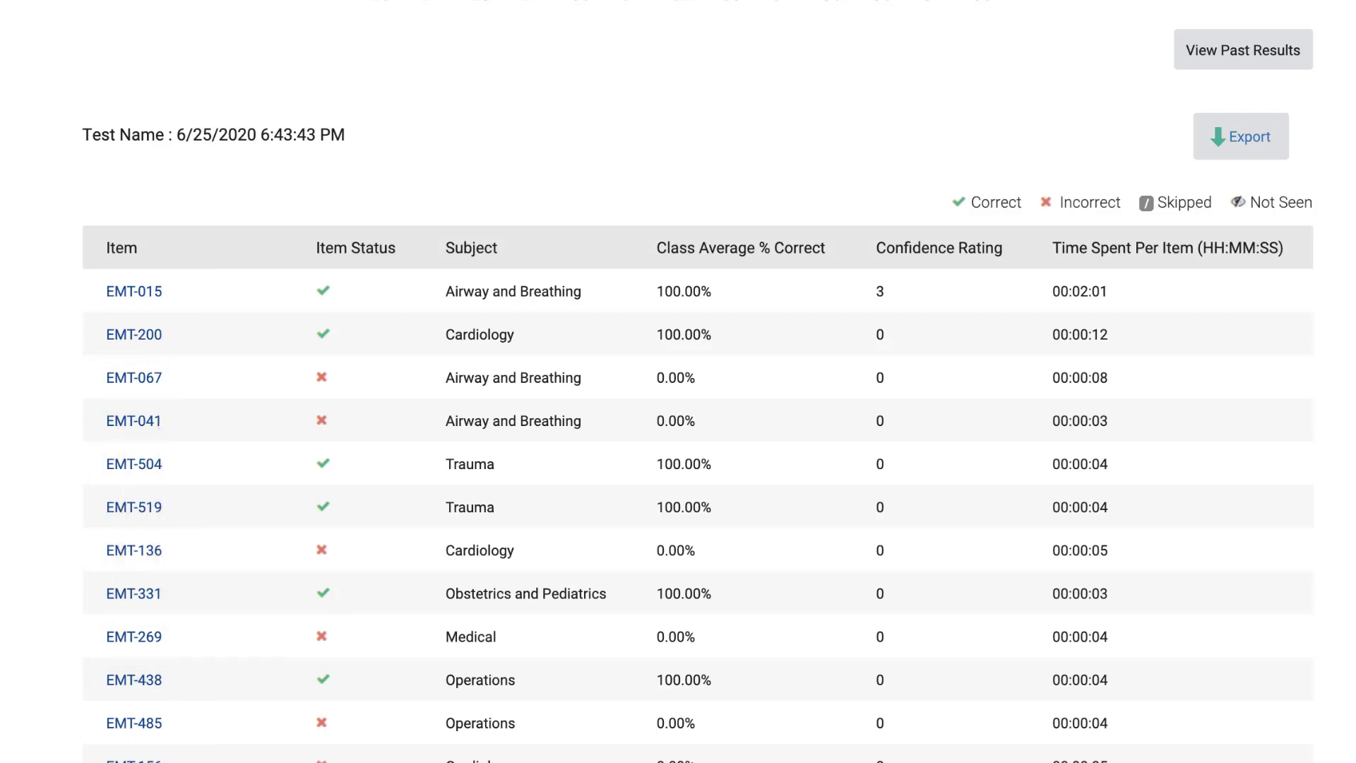
scroll("down", 3)
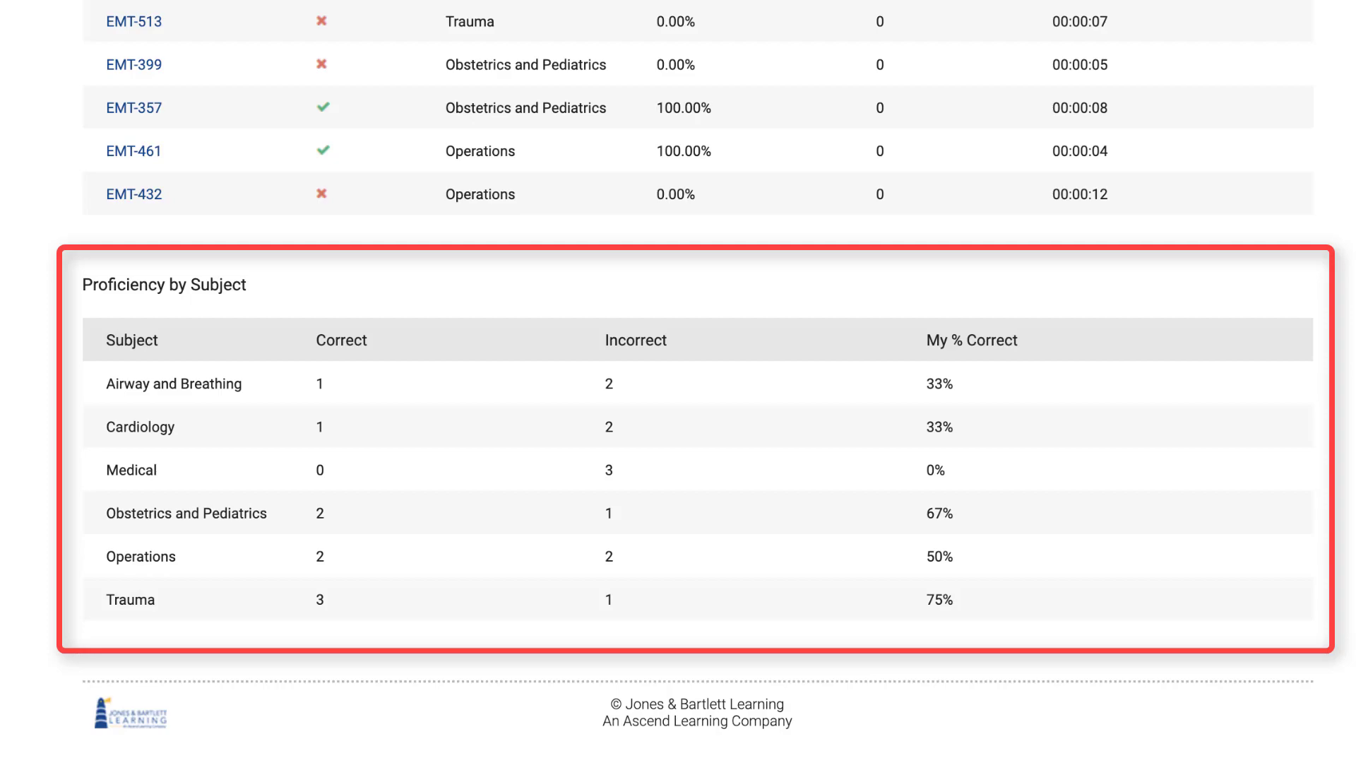
scroll("up", 3)
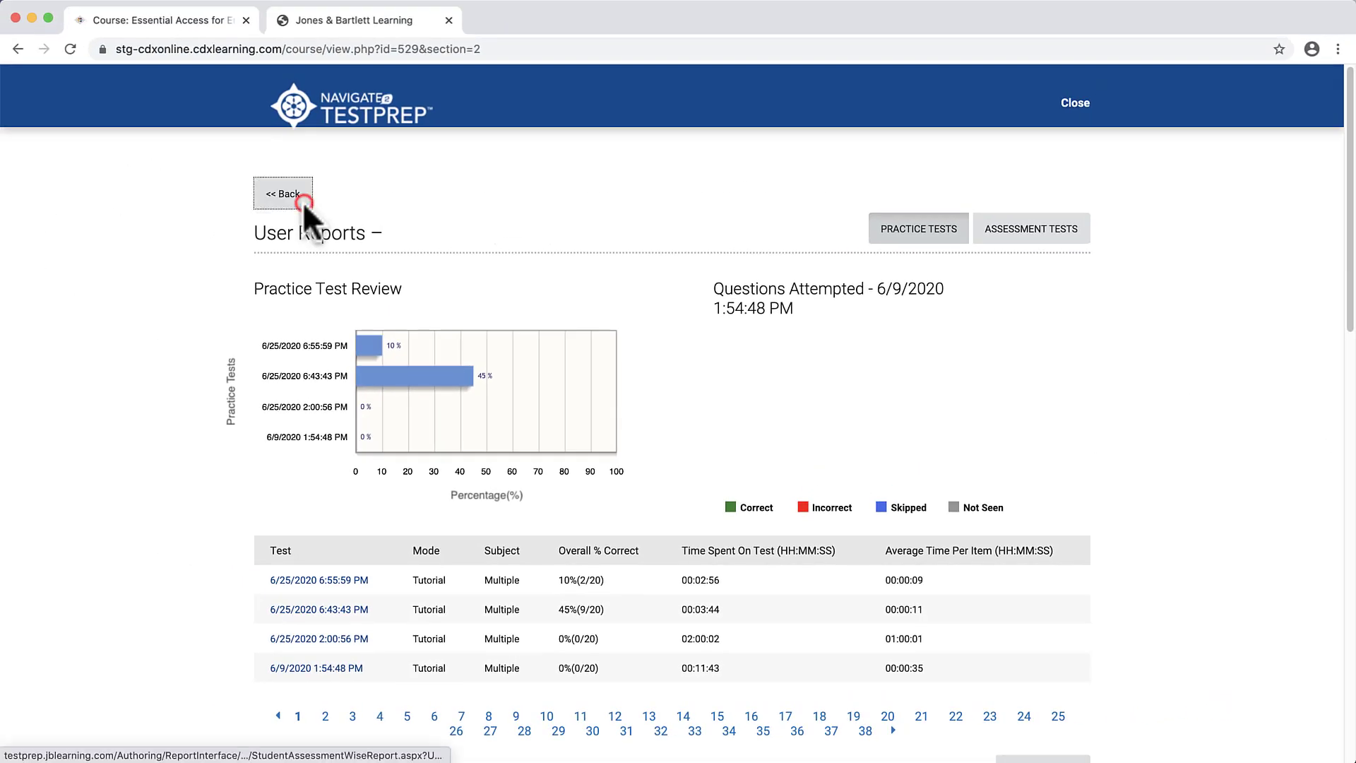
Step: Leave User Reports for the tests dashboard showing the performance summary and assessment option
left_click(282, 193)
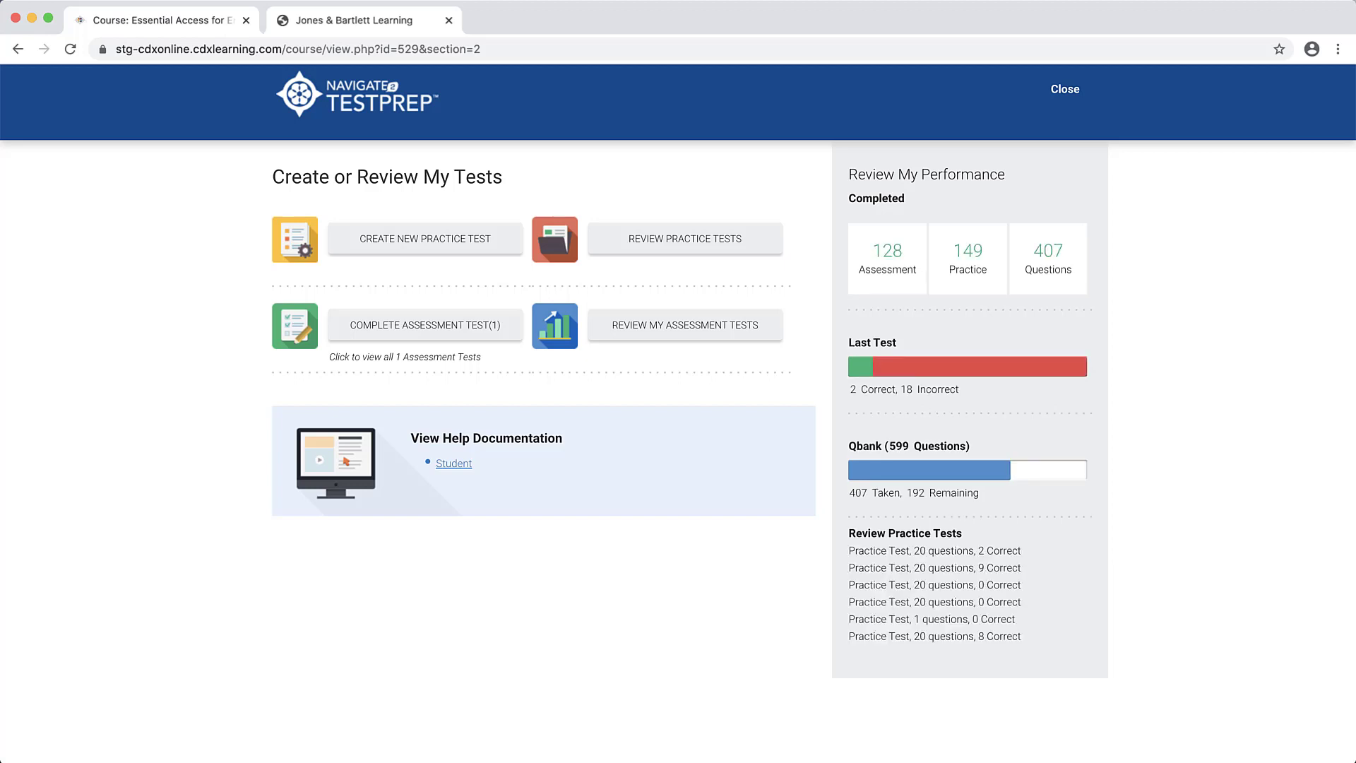
left_click(685, 238)
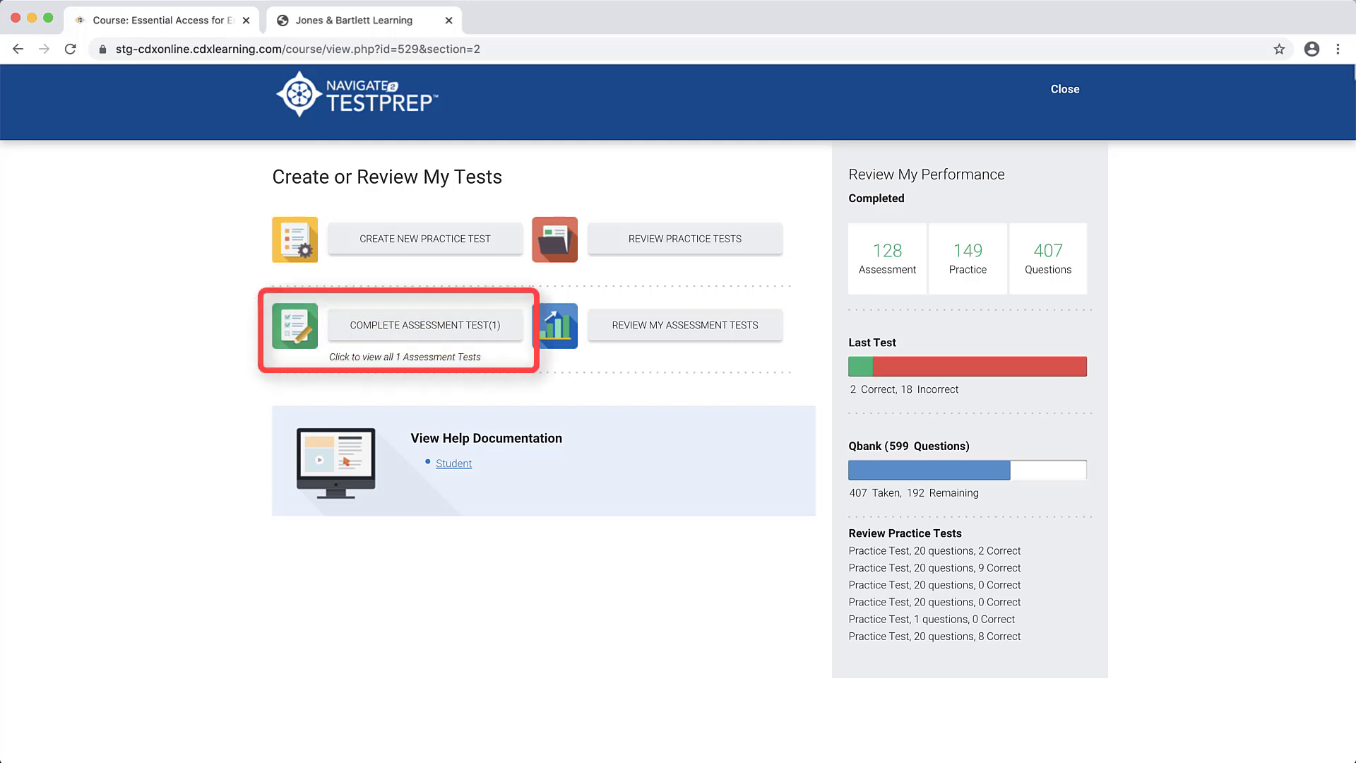
Step: Start the assessment test, answer B on question 1, and advance to question 2 of 120
left_click(423, 324)
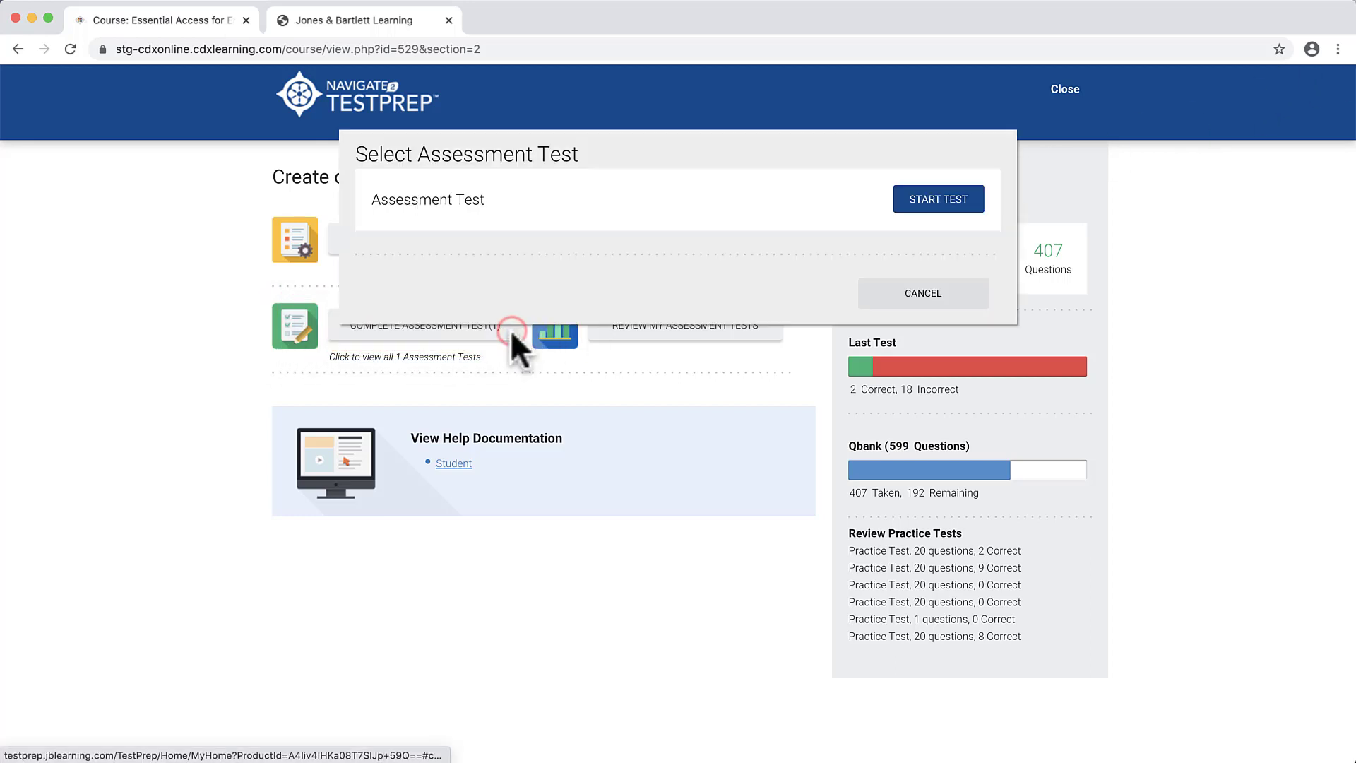
left_click(937, 199)
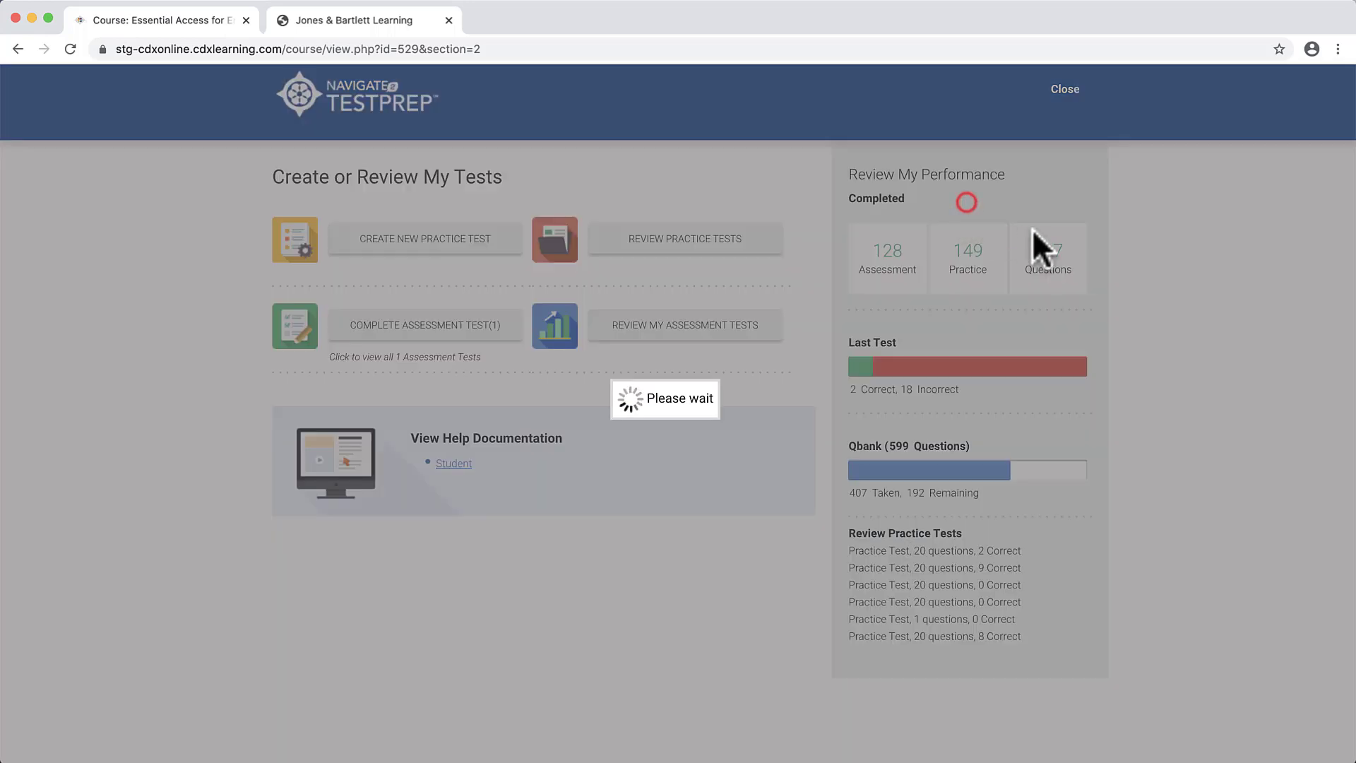
left_click(424, 324)
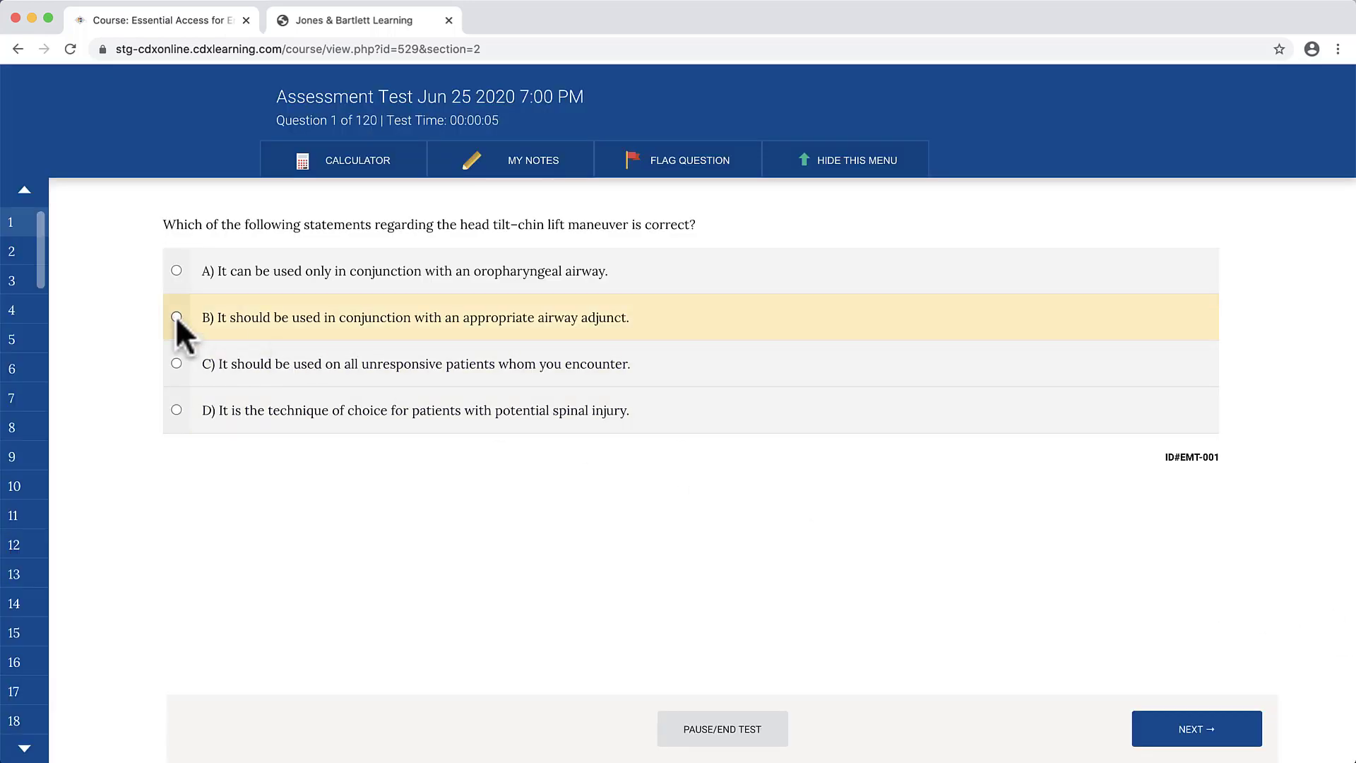
left_click(177, 318)
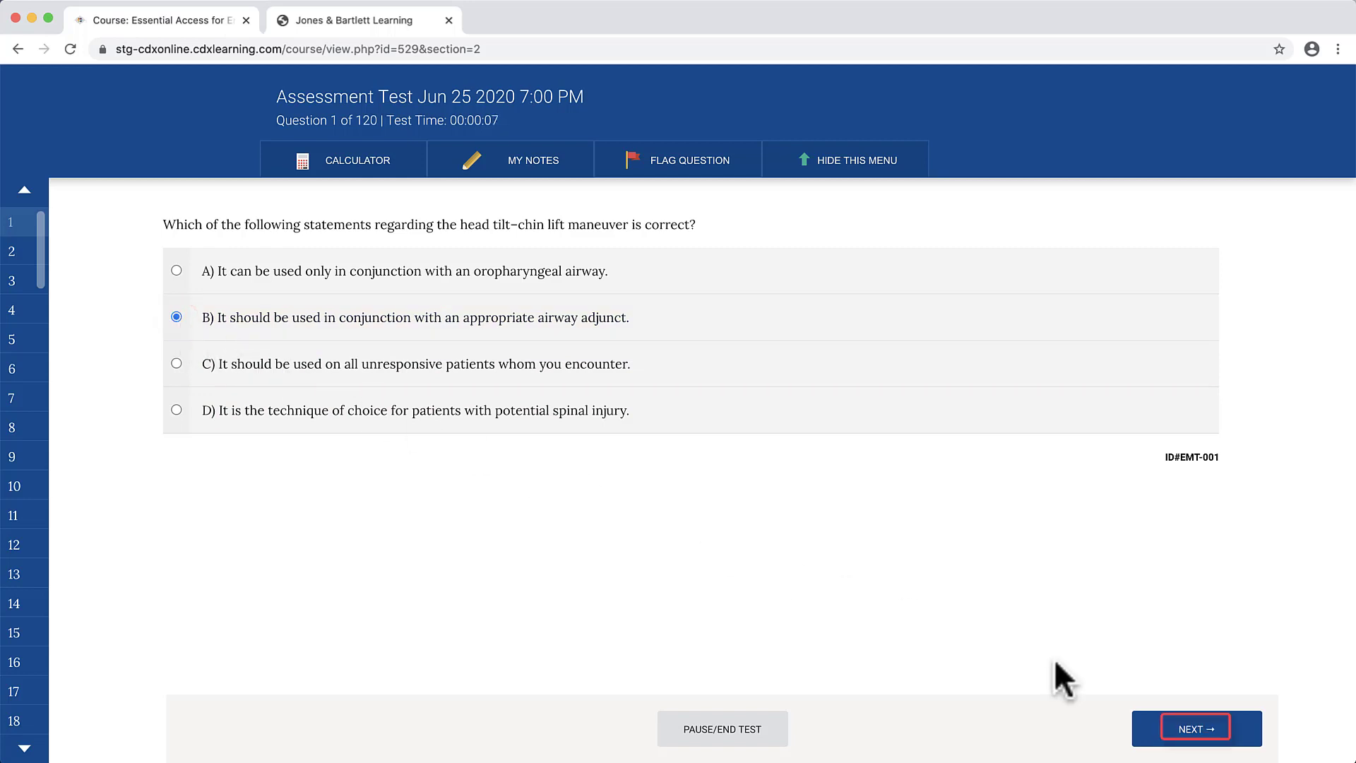
left_click(1194, 727)
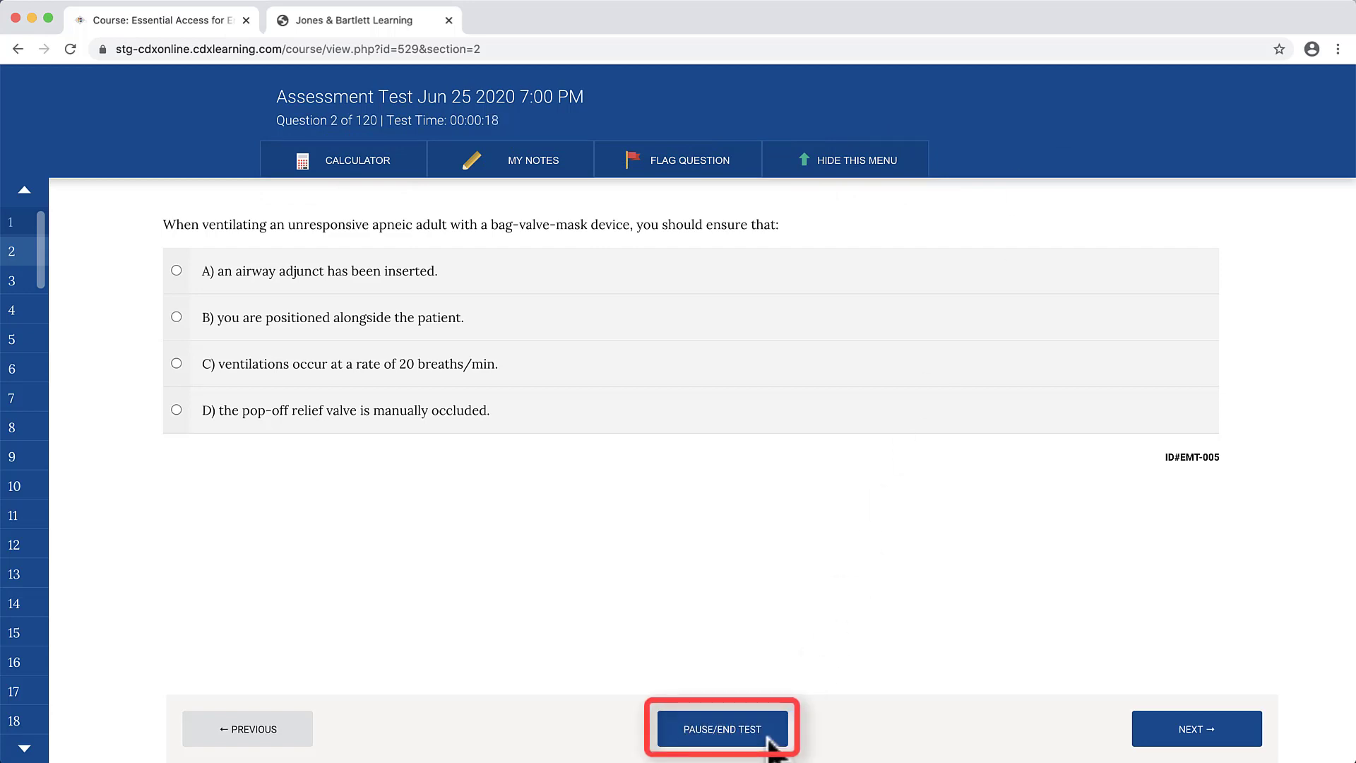
Step: End the assessment test with Pause/End Test and Submit, reaching the congratulations page
left_click(721, 728)
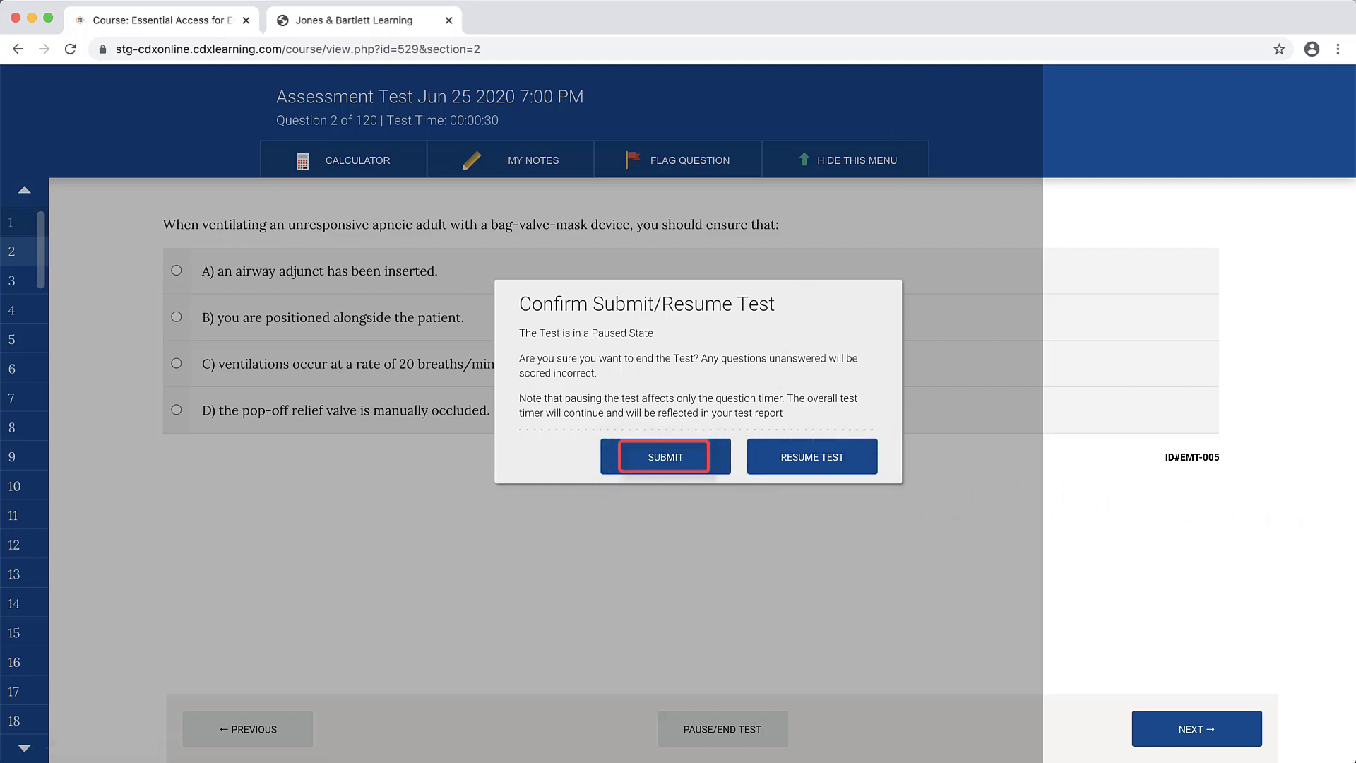
left_click(664, 457)
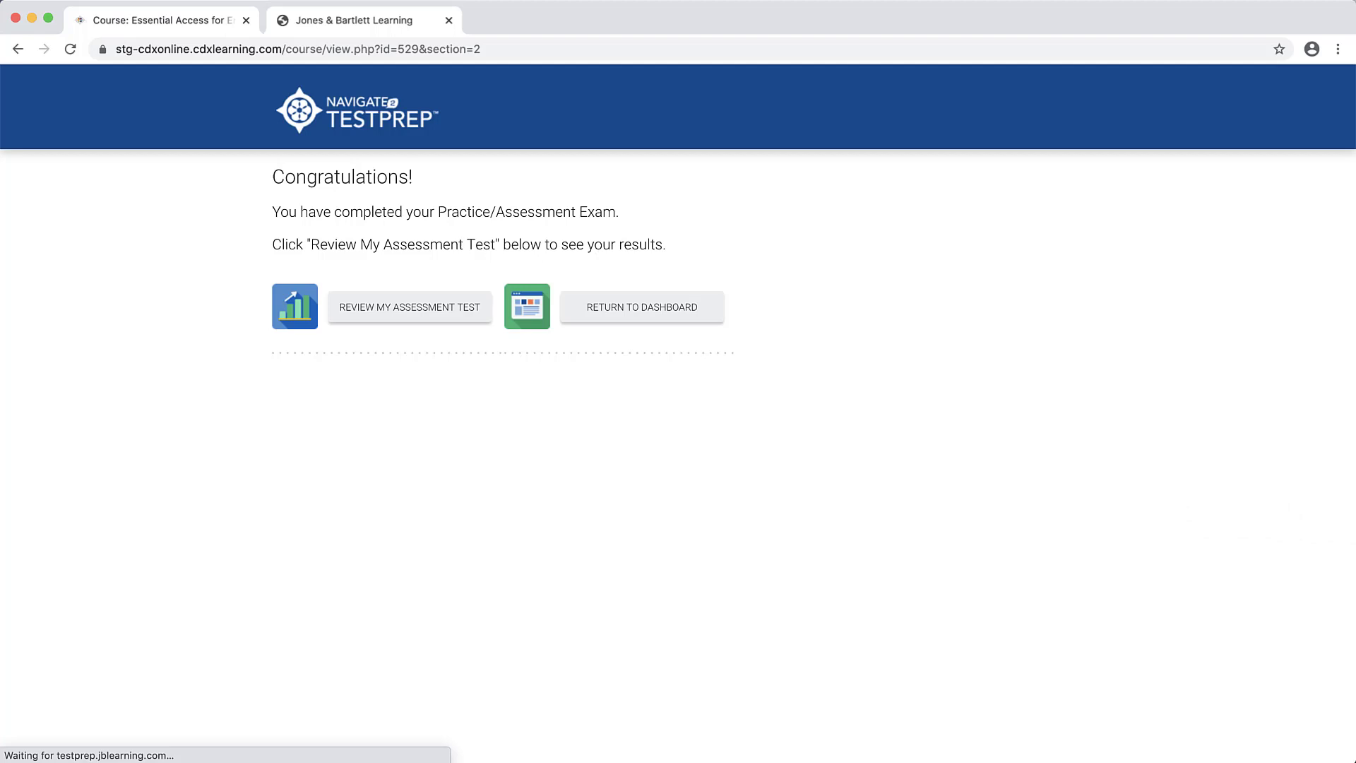
left_click(409, 306)
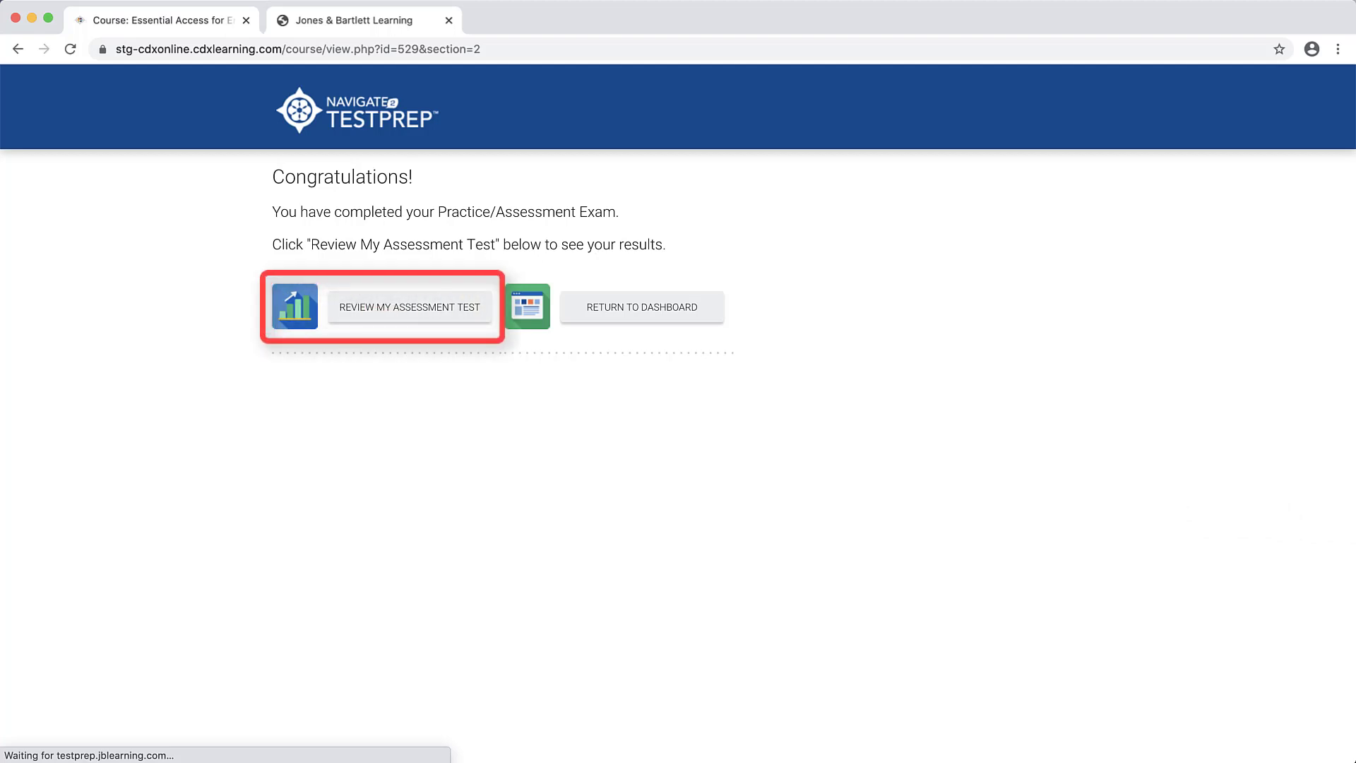
left_click(409, 306)
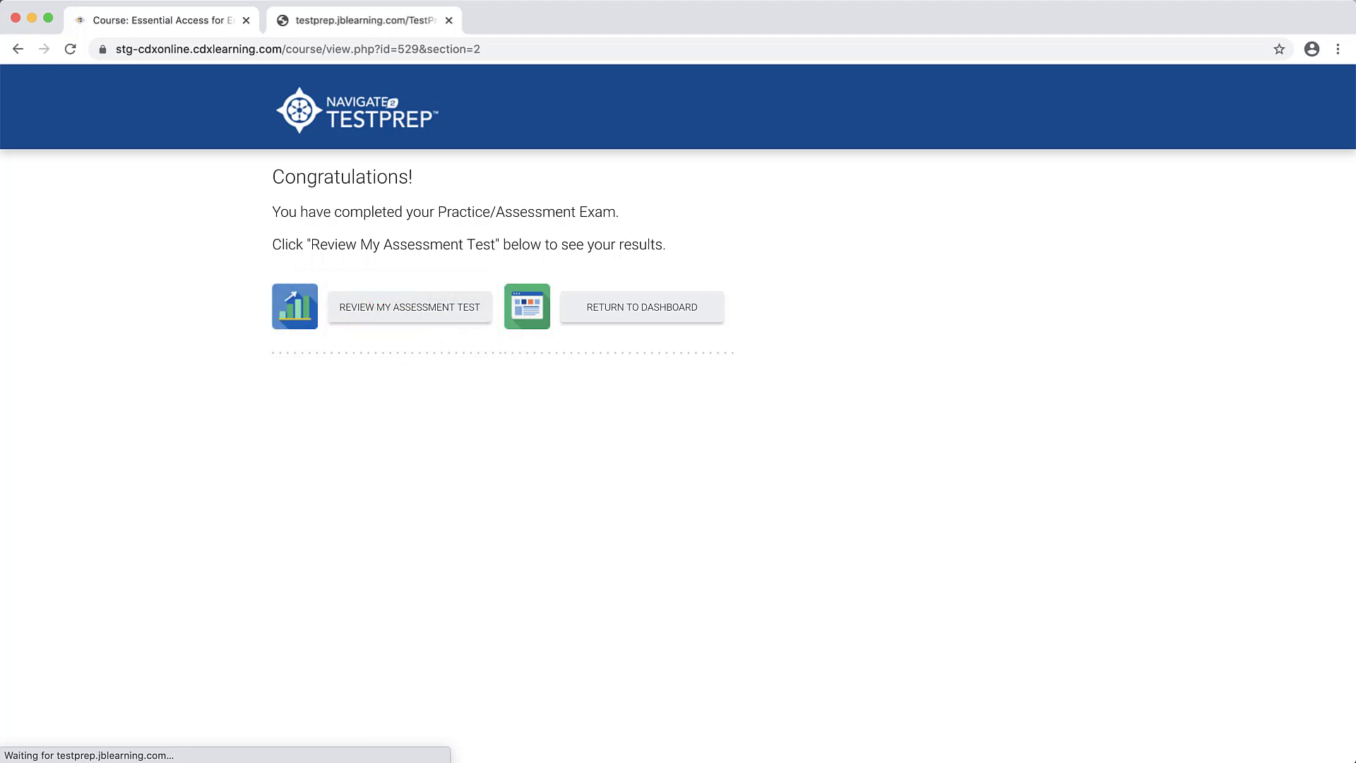